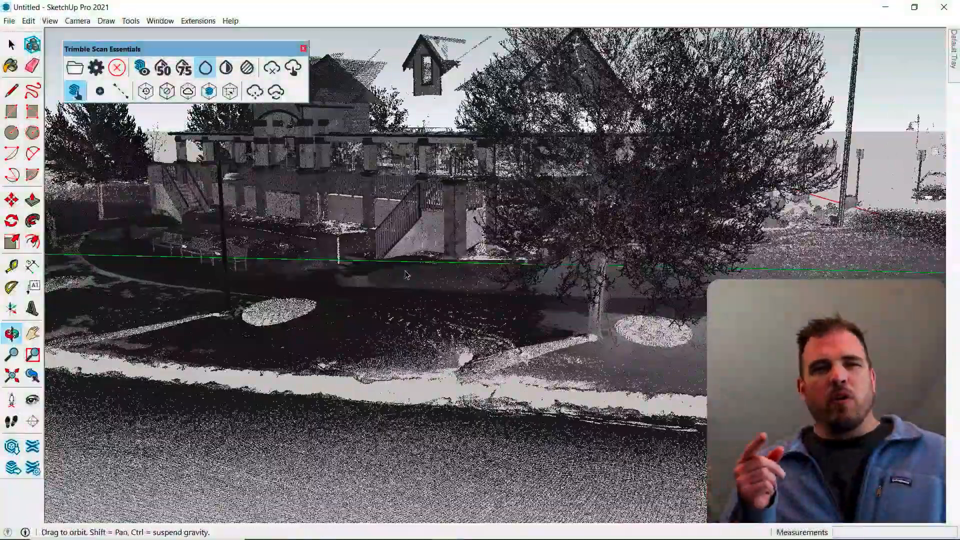
# Step: Orbit the scanned building, then open the blank 'Scan Essentials- Fire Station' model
pyautogui.moveTo(404, 275); pyautogui.dragTo(655, 292)
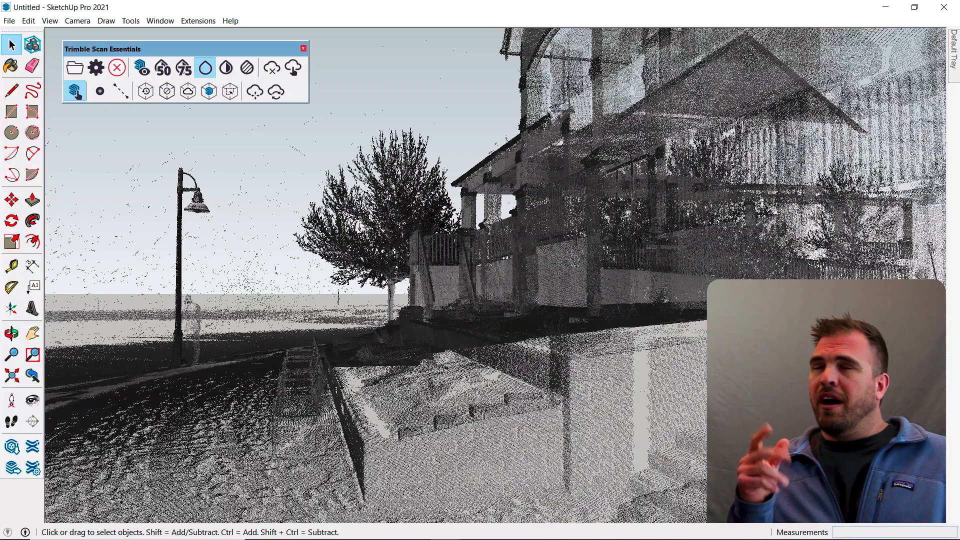
pyautogui.click(247, 68)
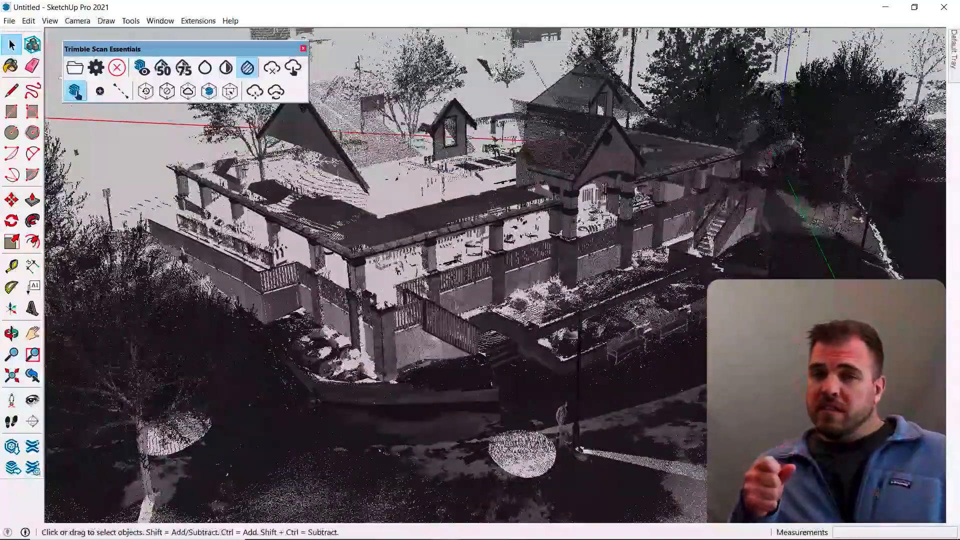
pyautogui.click(12, 333)
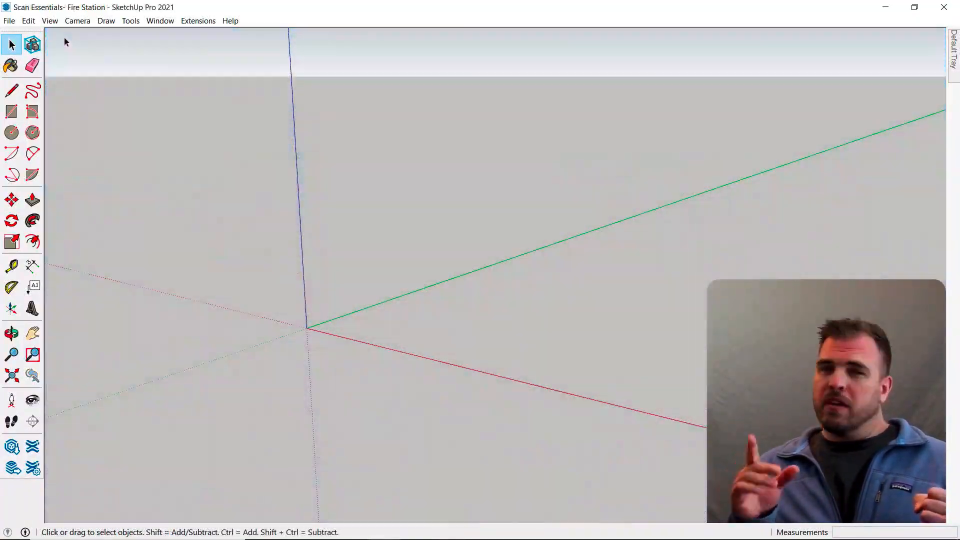
# Step: Turn on the Trimble Scan Essentials toolbar from the View > Toolbars list
pyautogui.click(49, 20)
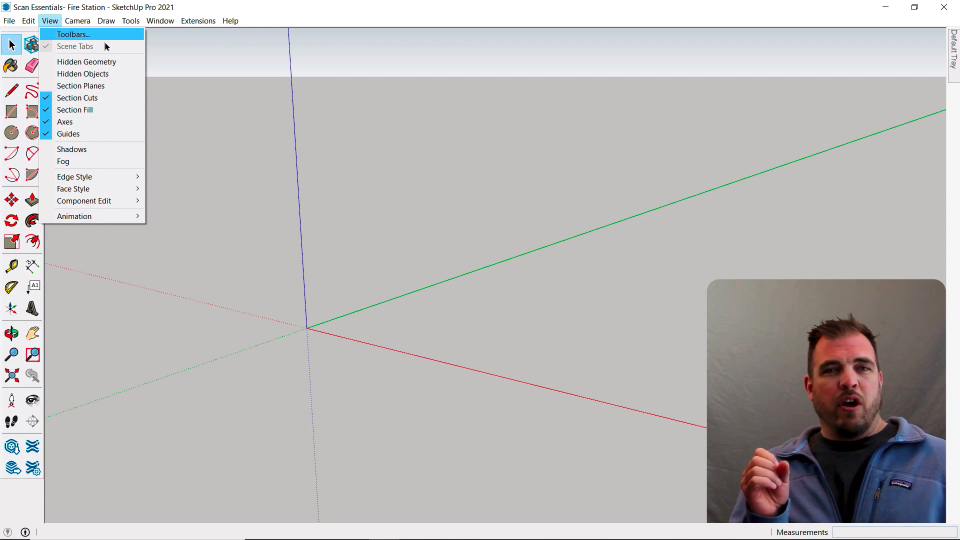
pyautogui.click(72, 33)
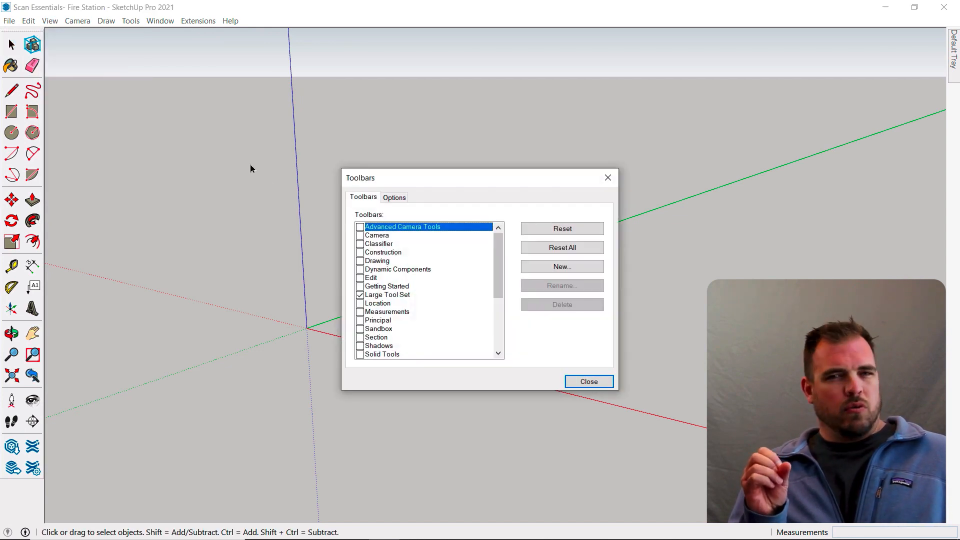
pyautogui.scroll(-3)
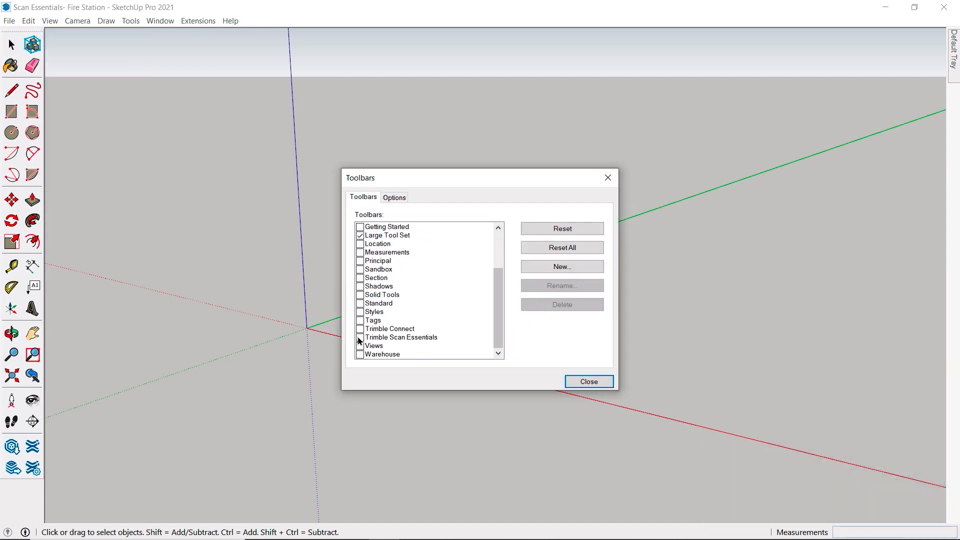
pyautogui.click(360, 338)
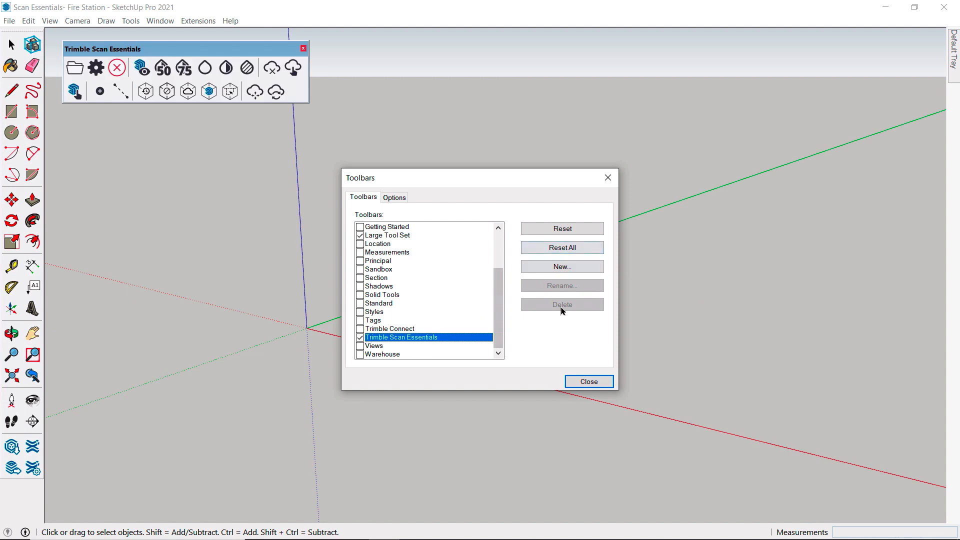
pyautogui.click(588, 382)
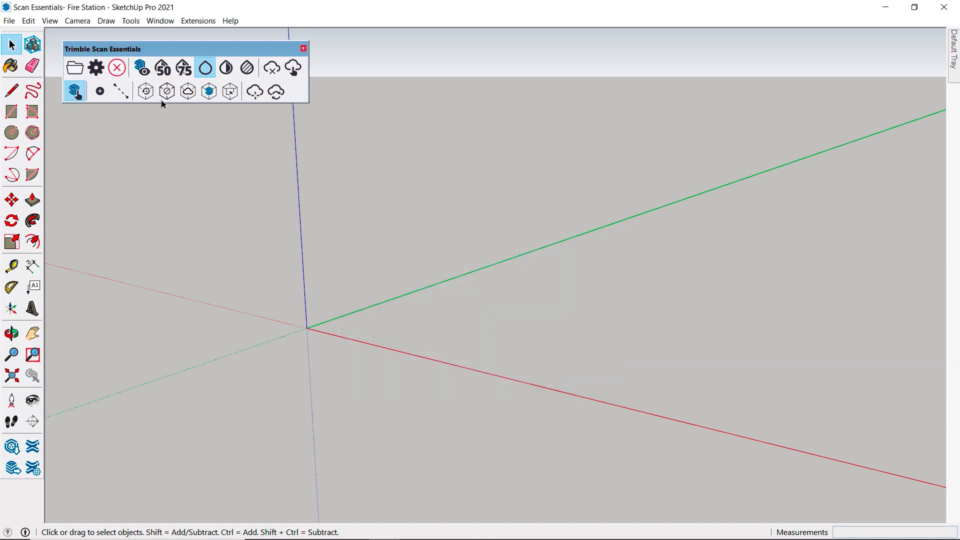
pyautogui.moveTo(95, 67)
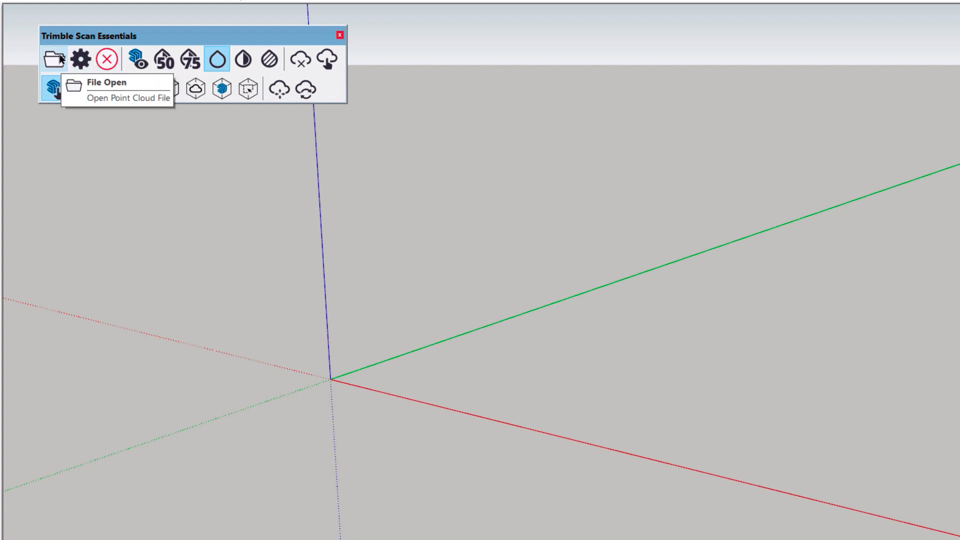
pyautogui.moveTo(79, 60)
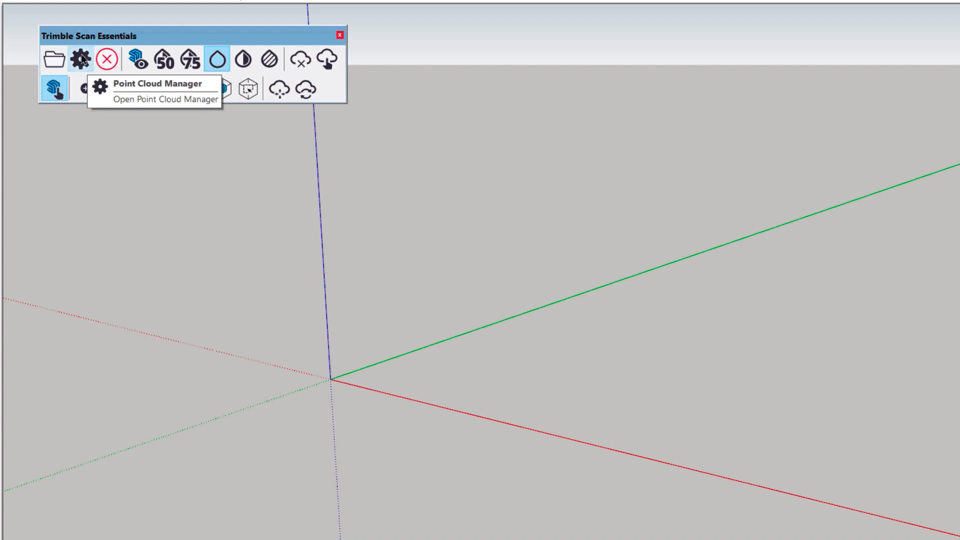
# Step: Import fire station.e57 and save it as the 'fire st' point cloud project
pyautogui.click(52, 59)
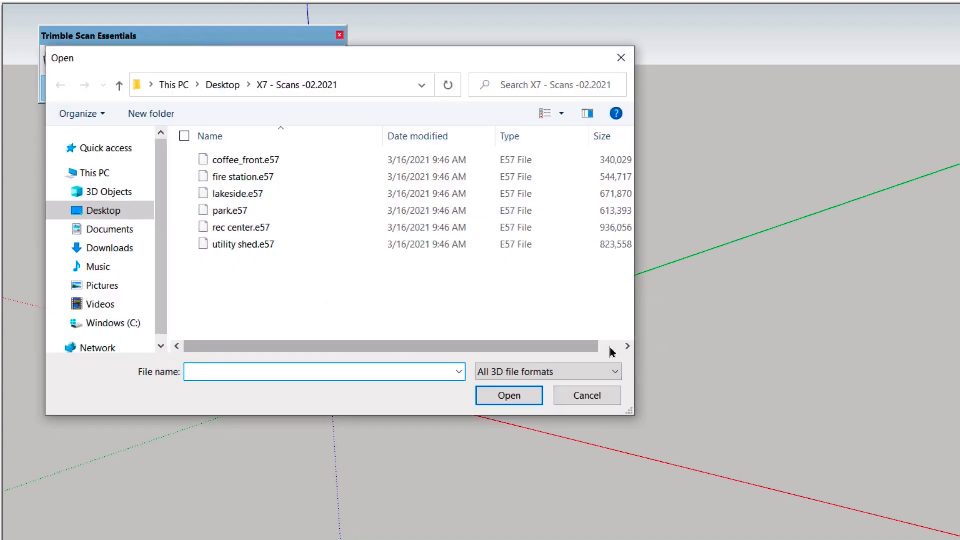
pyautogui.click(319, 371)
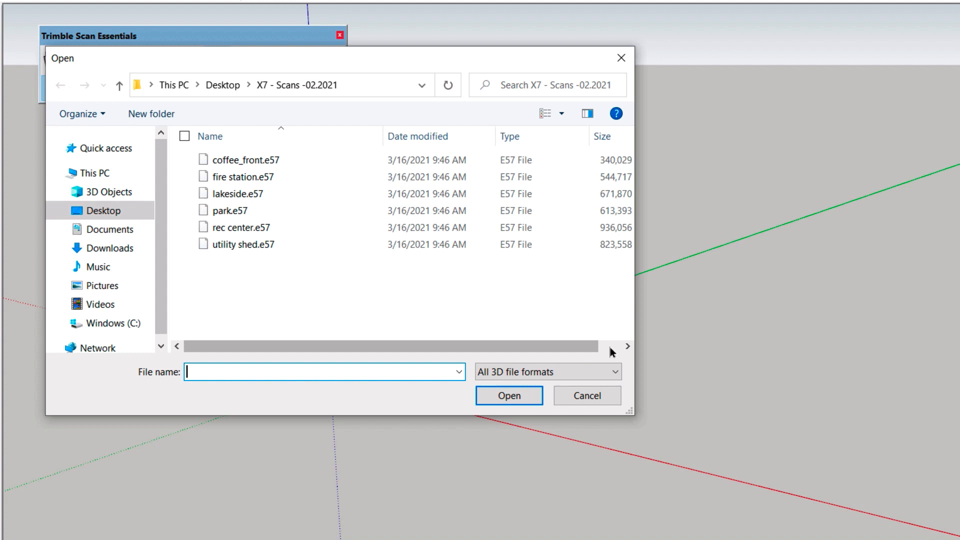
pyautogui.click(614, 372)
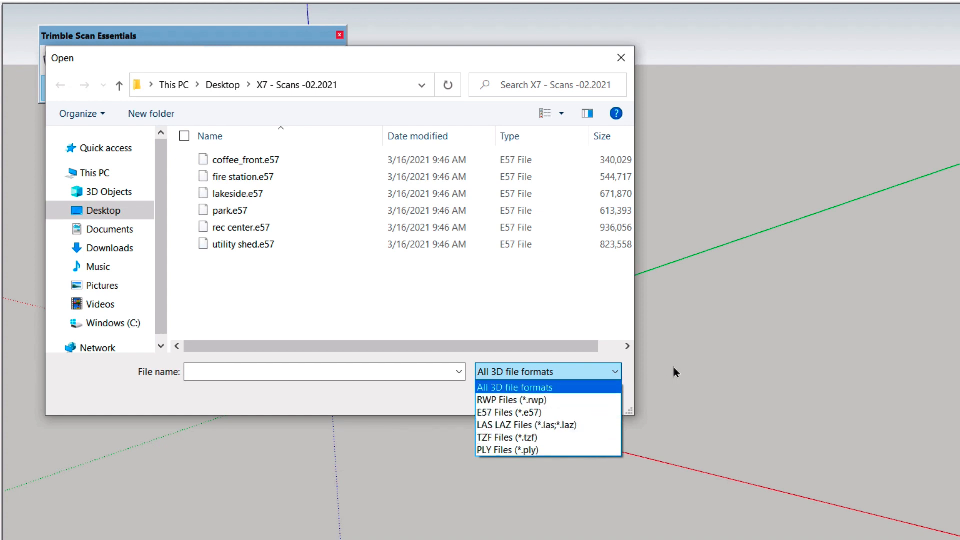
pyautogui.click(244, 177)
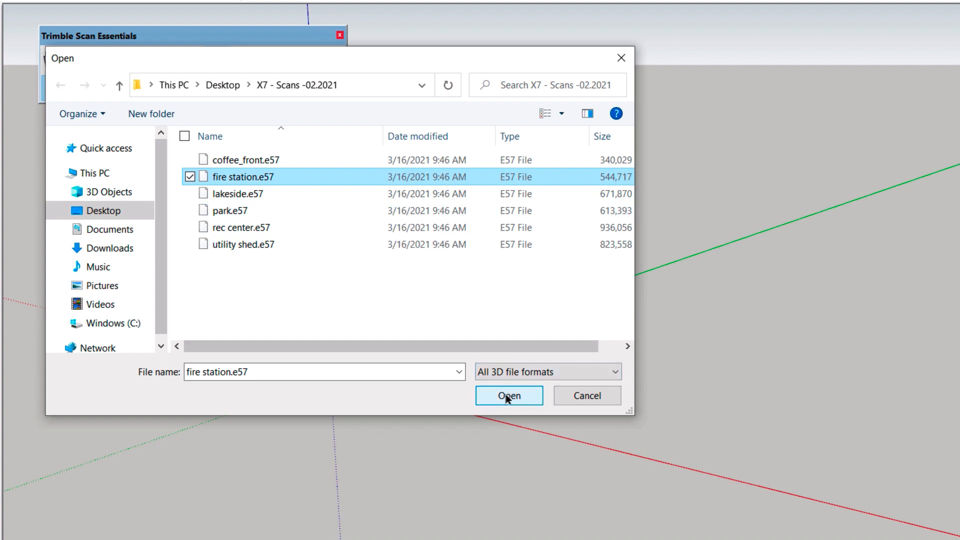
pyautogui.click(508, 396)
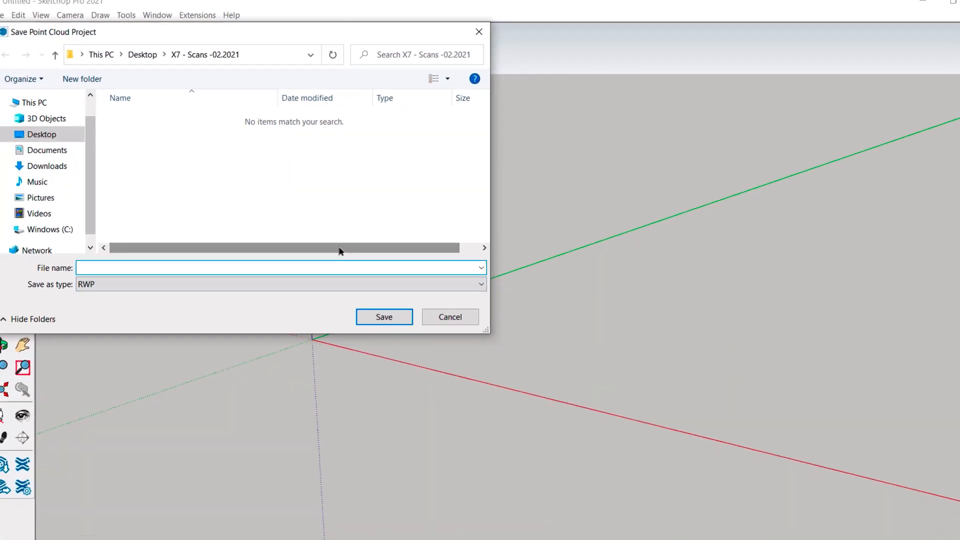
pyautogui.write('fire st')
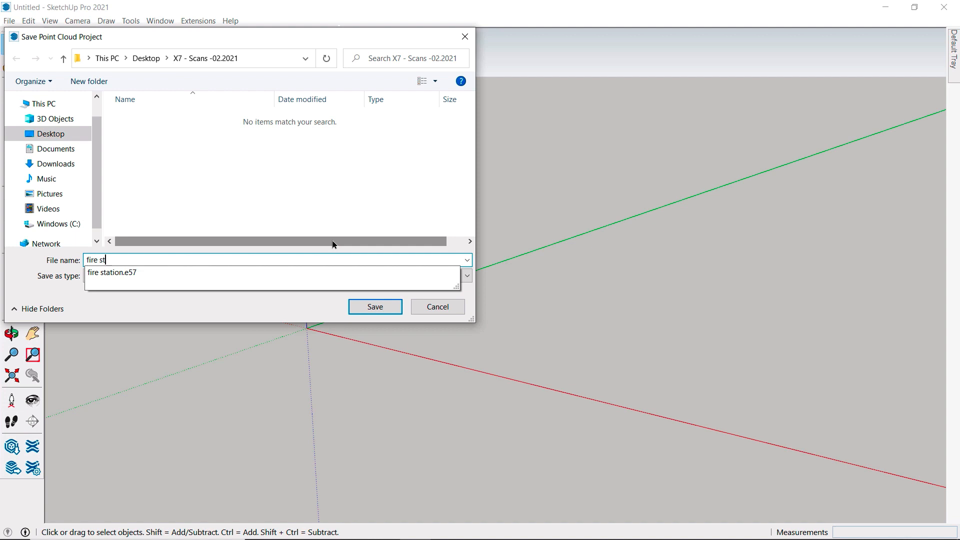
pyautogui.click(374, 307)
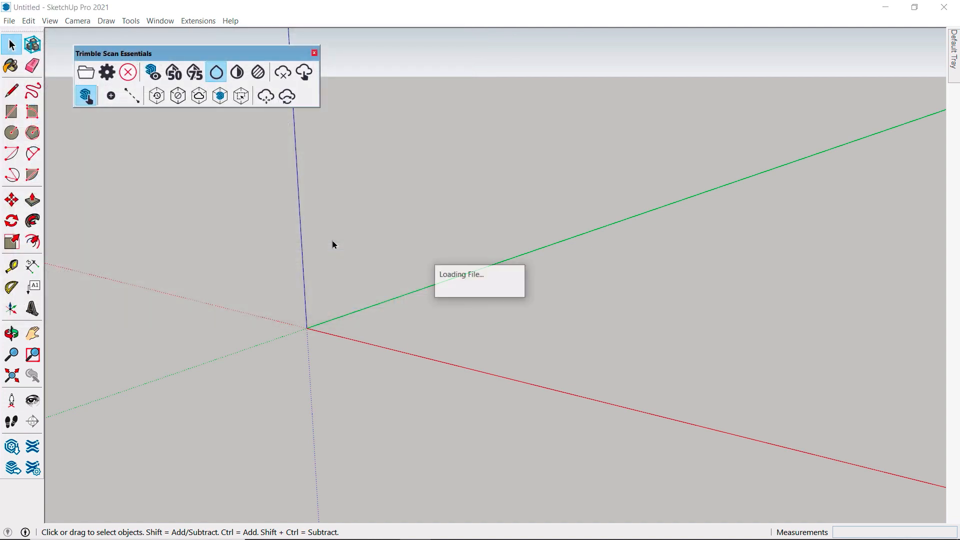
pyautogui.moveTo(496, 228)
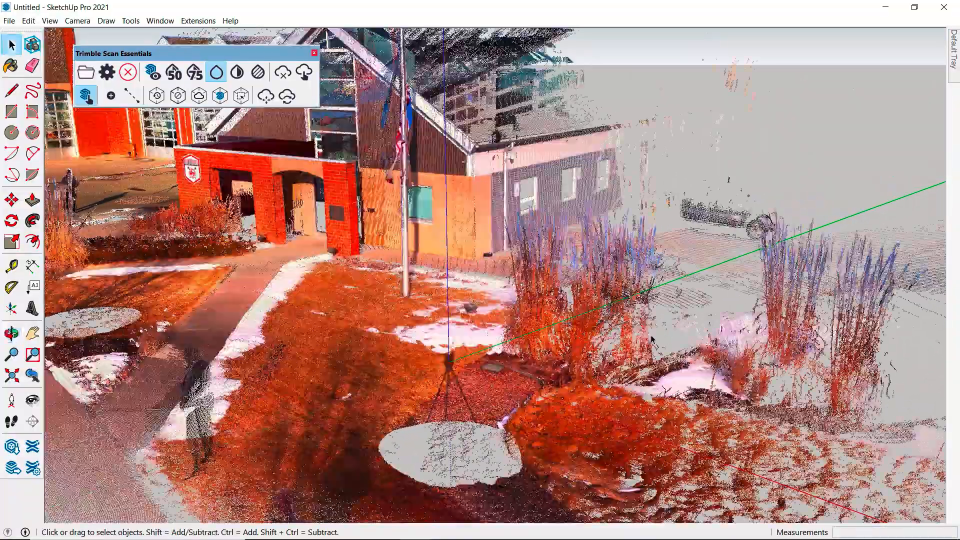
# Step: Let the fire station scan finish loading, then bring up the Point Cloud Manager
pyautogui.click(11, 333)
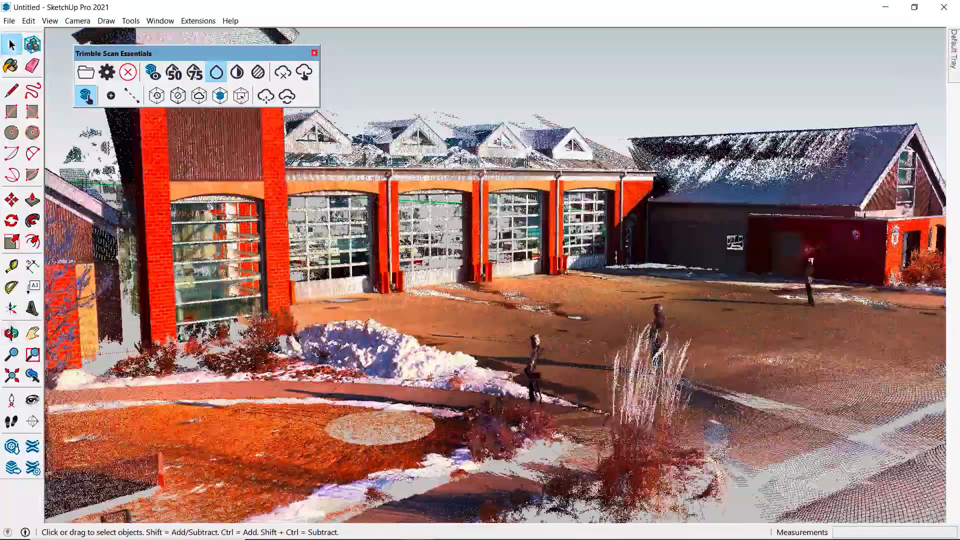
pyautogui.click(11, 332)
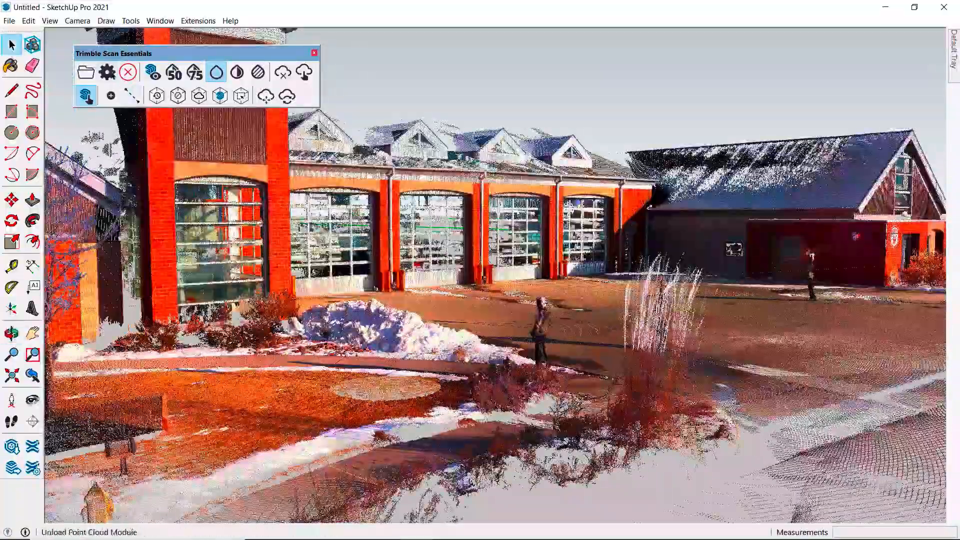
pyautogui.click(106, 72)
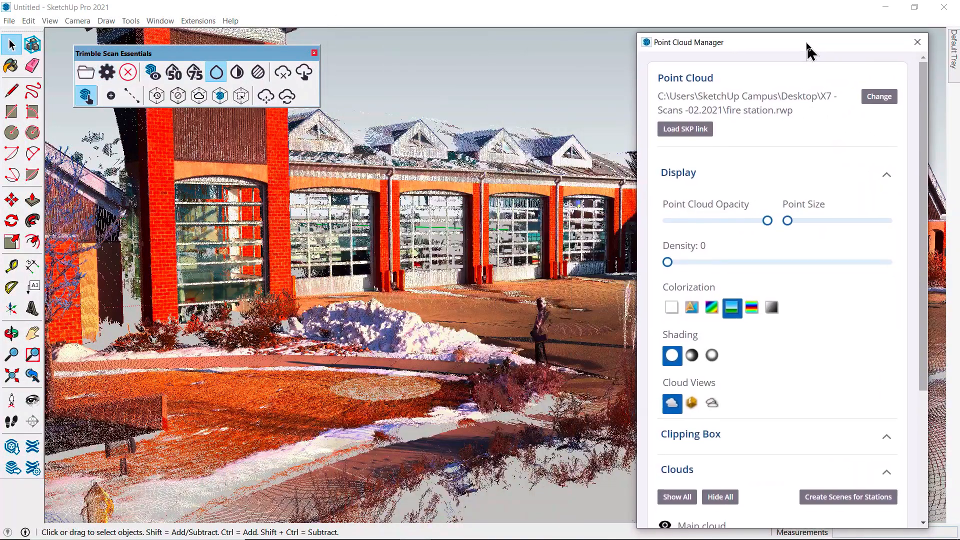
# Step: Preview rainbow, intensity-ramp and shaded white colouring on the fire station scan
pyautogui.click(711, 307)
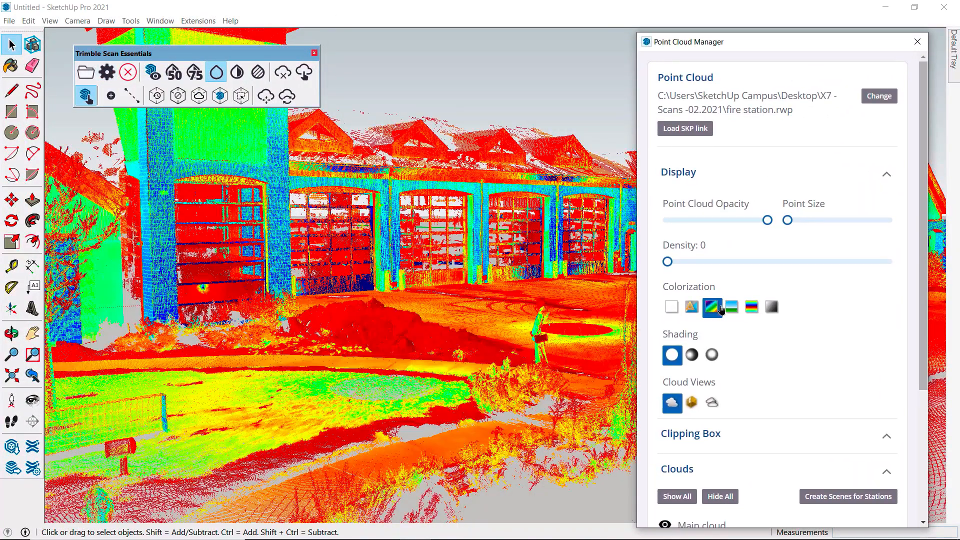
pyautogui.click(691, 354)
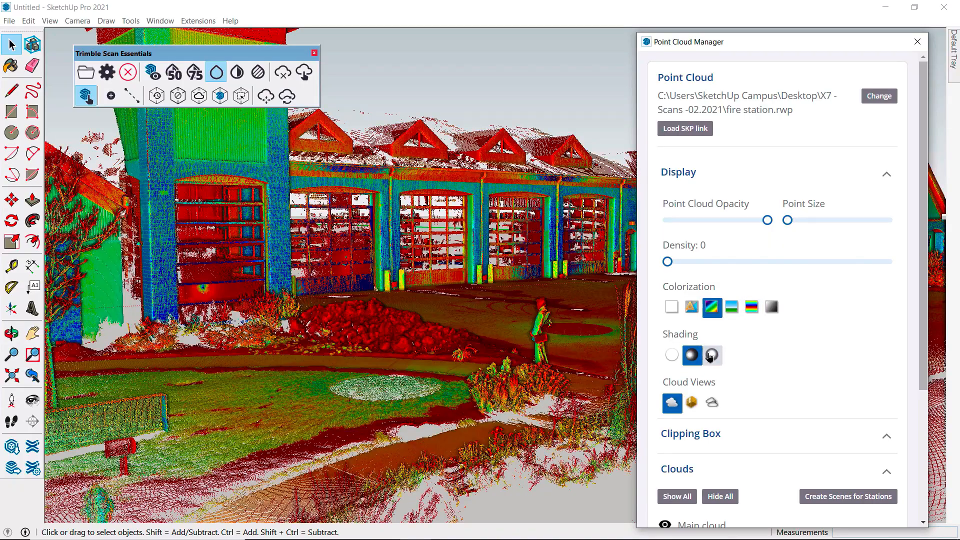
pyautogui.click(671, 307)
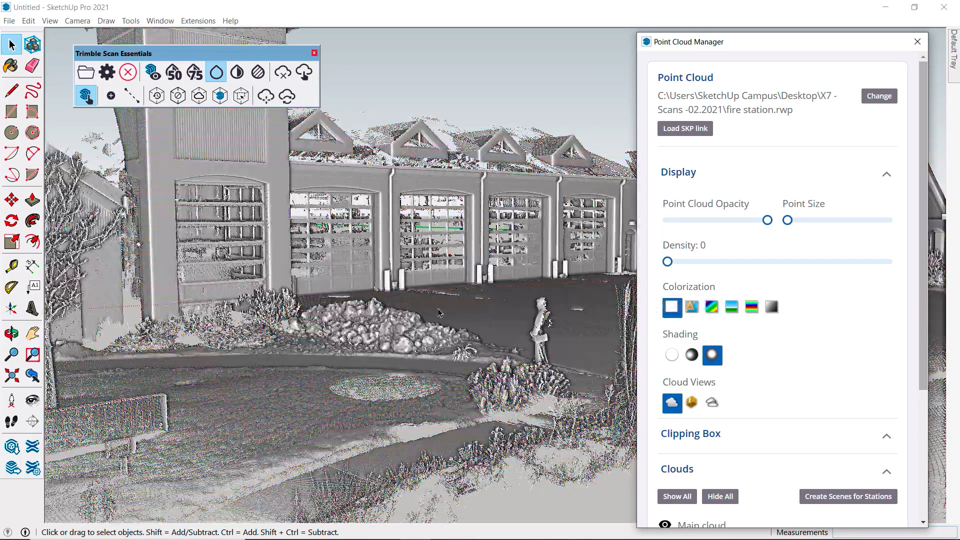
pyautogui.moveTo(441, 312); pyautogui.dragTo(511, 322)
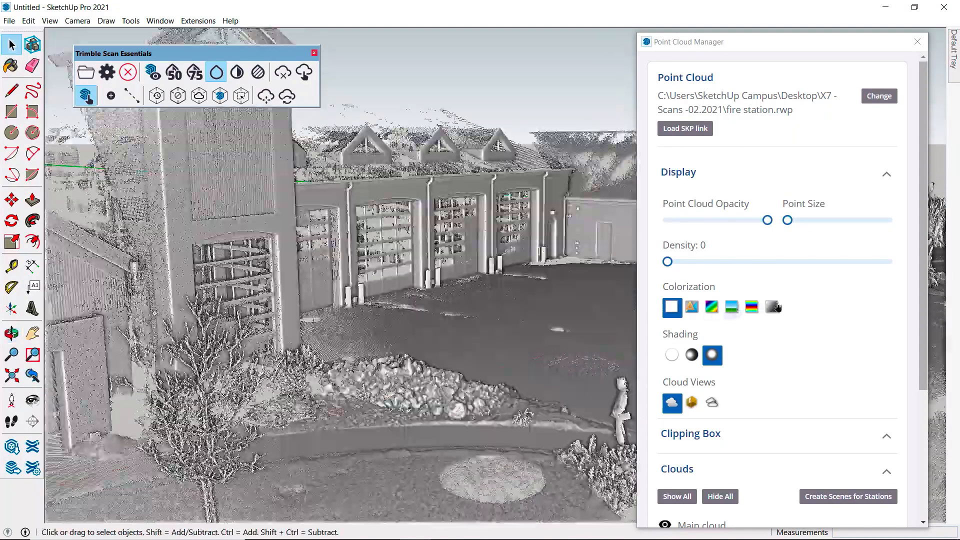
pyautogui.click(711, 307)
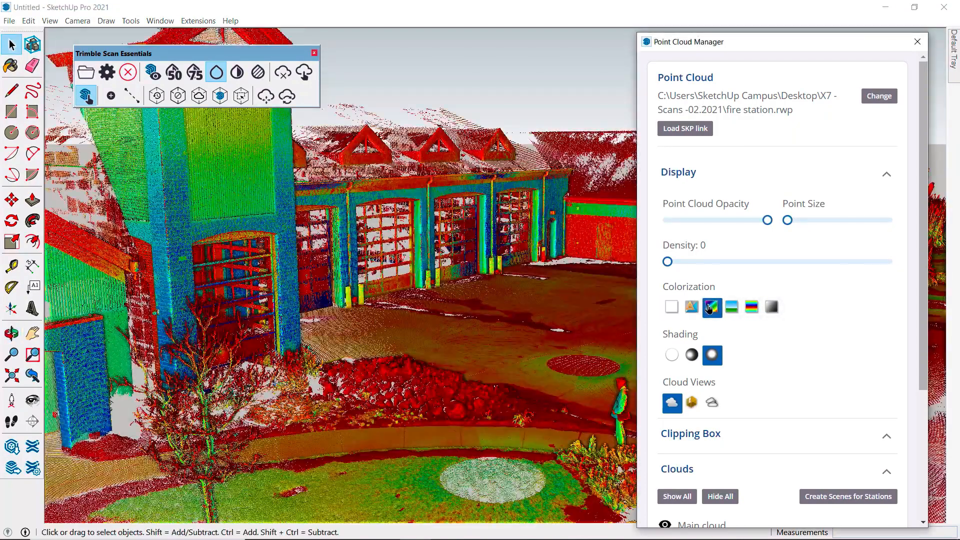
# Step: Settle on unshaded RGB colours, close the Point Cloud Manager and hide the cloud
pyautogui.click(731, 307)
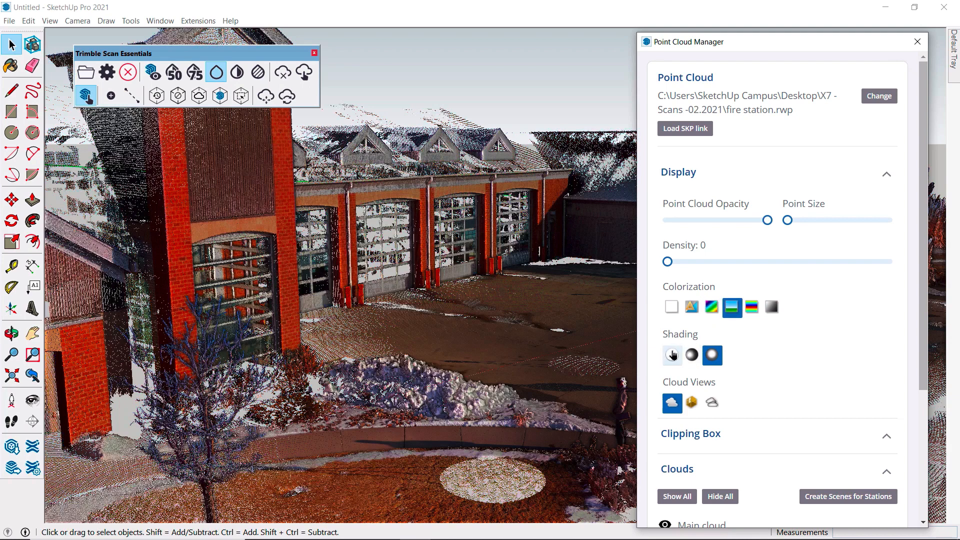
pyautogui.click(671, 354)
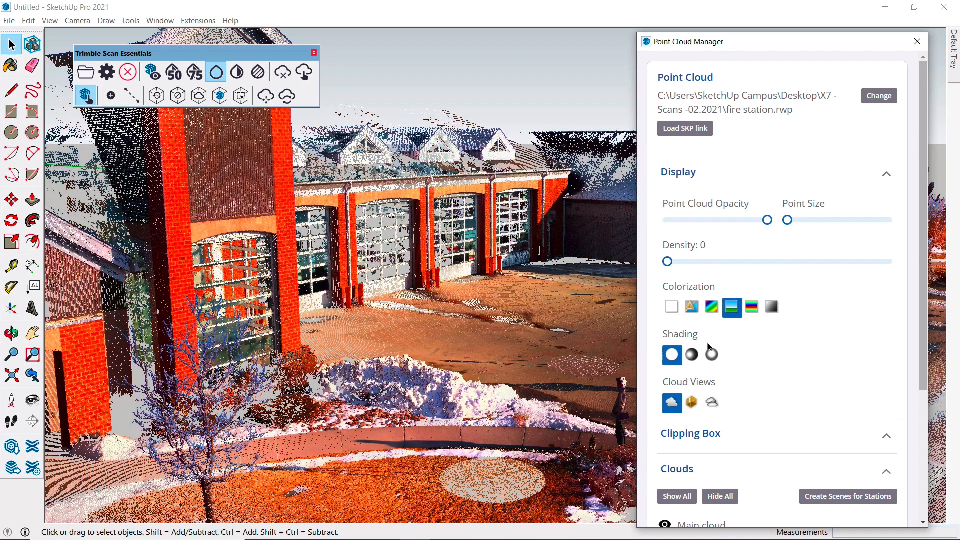
pyautogui.click(770, 306)
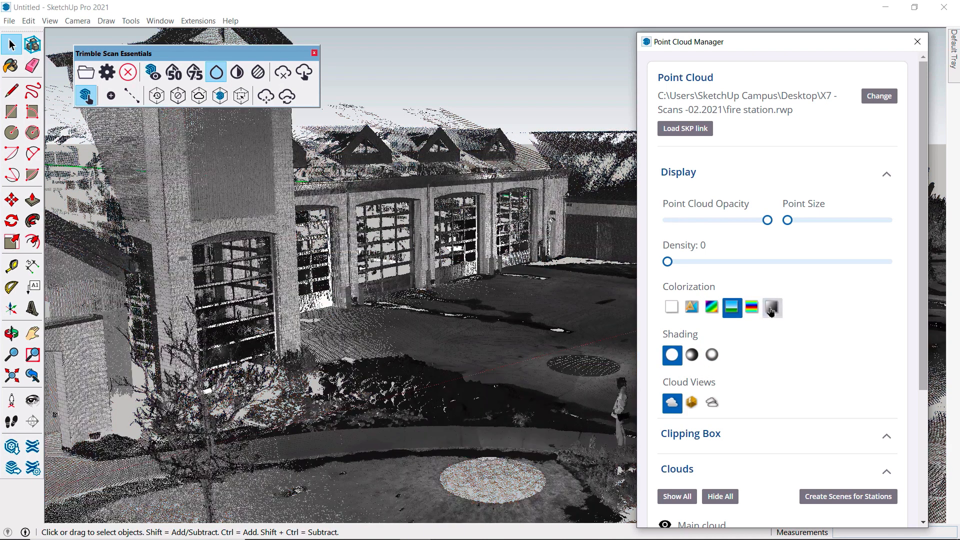
pyautogui.click(771, 306)
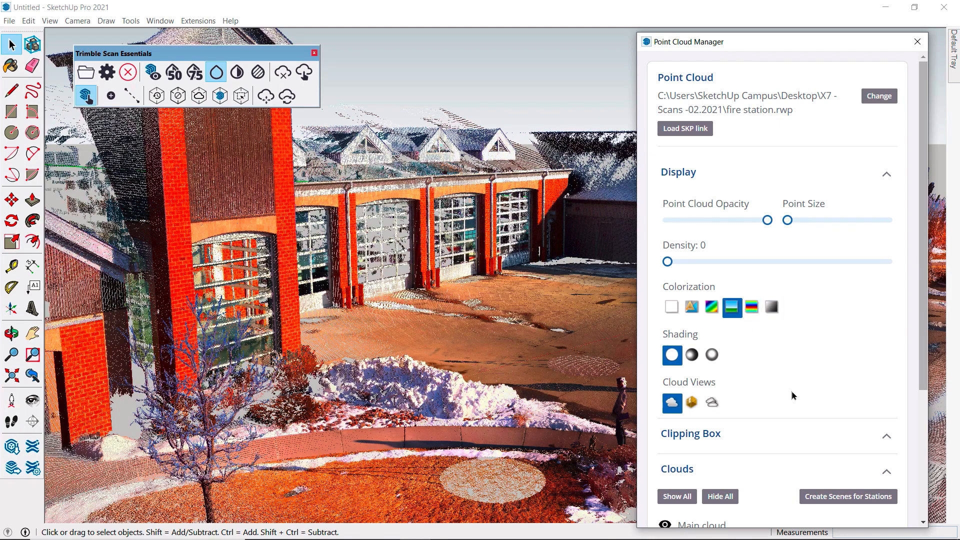
pyautogui.moveTo(672, 354)
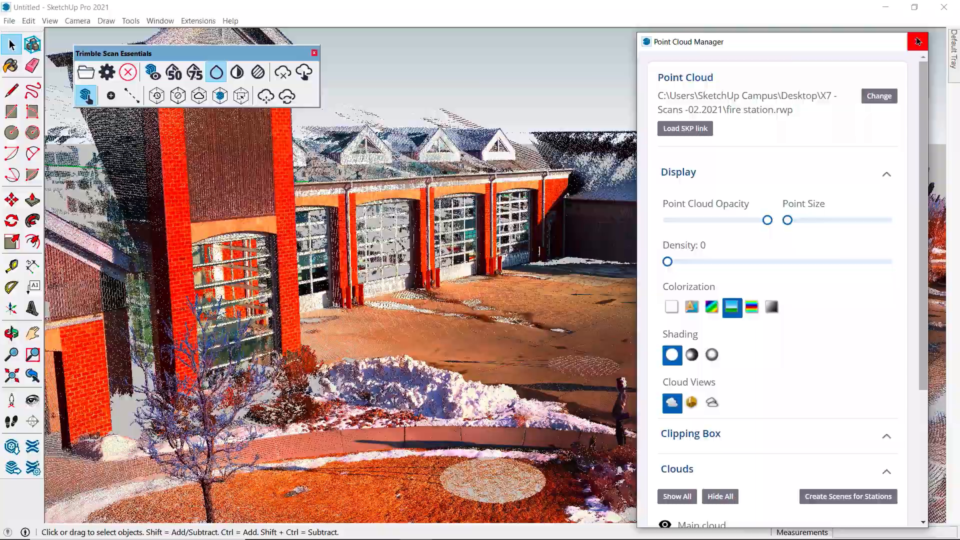
pyautogui.click(917, 41)
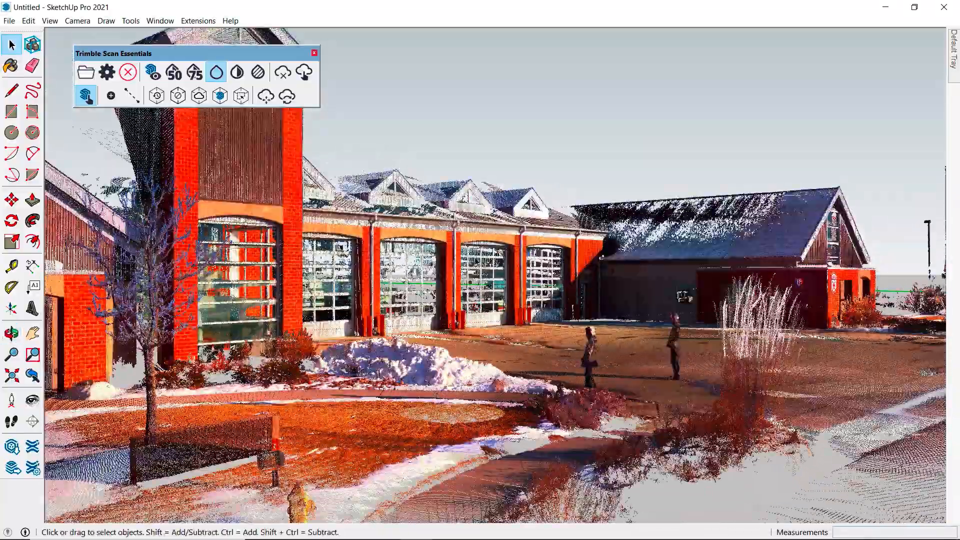
pyautogui.click(151, 72)
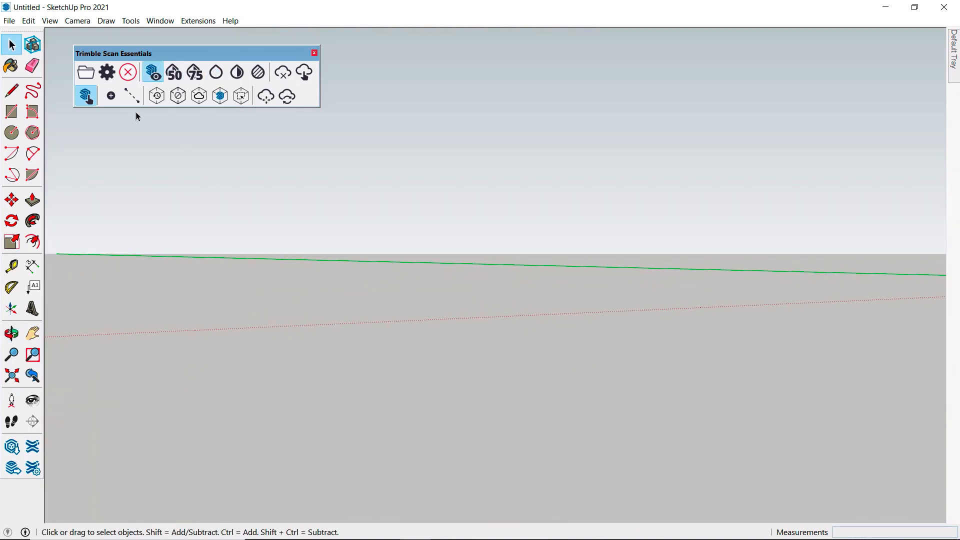
# Step: Show the fire station point cloud again at 50% blending
pyautogui.click(195, 72)
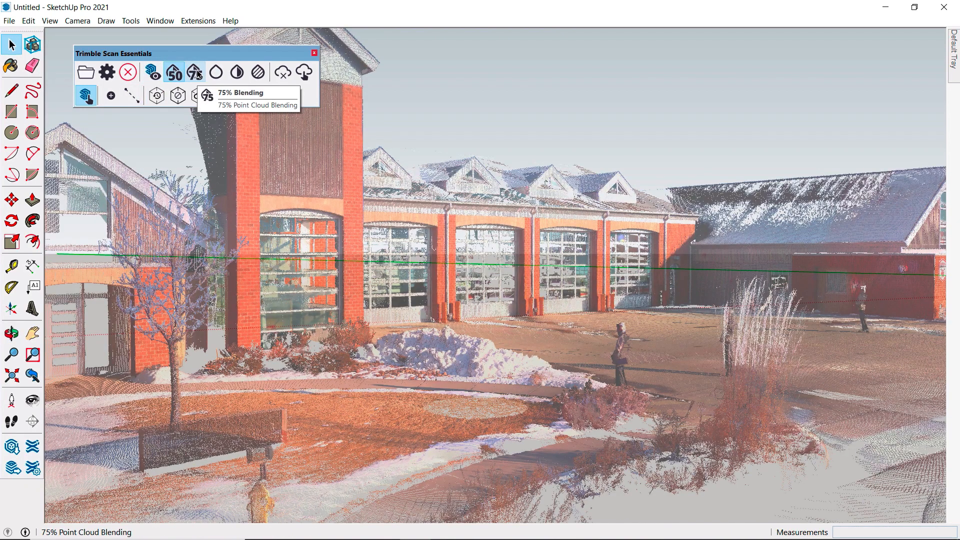
pyautogui.click(194, 71)
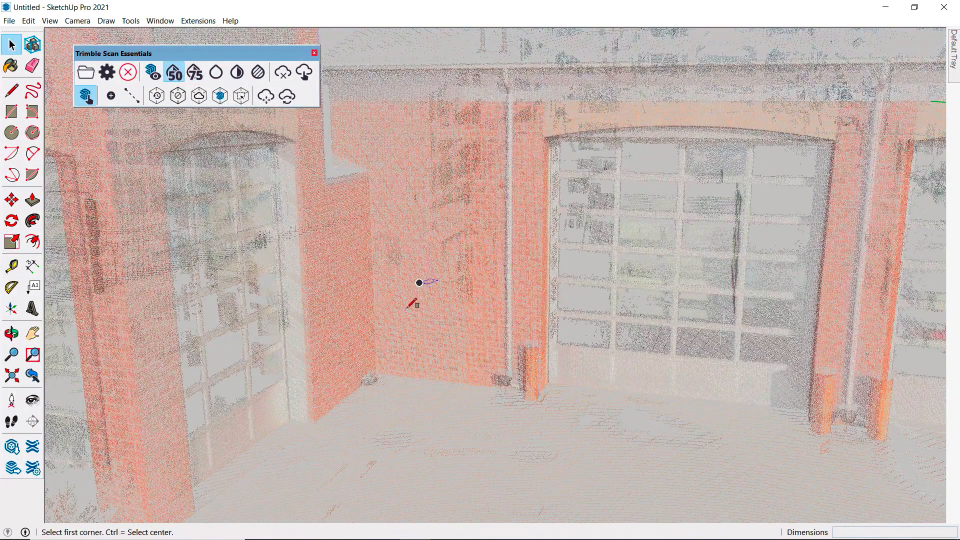
# Step: Start a rectangle on the brick wall face and show the scan at full opacity
pyautogui.moveTo(418, 282); pyautogui.dragTo(494, 175)
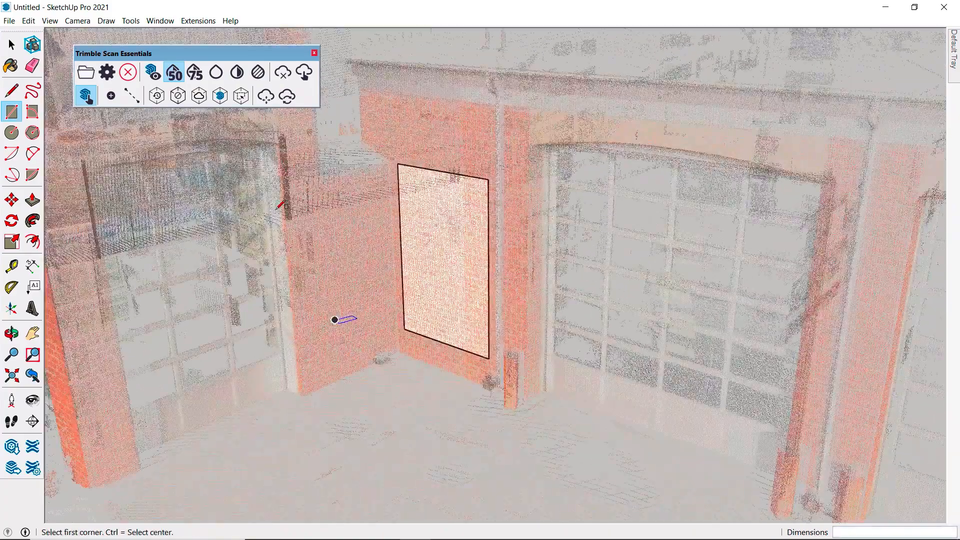
pyautogui.click(194, 72)
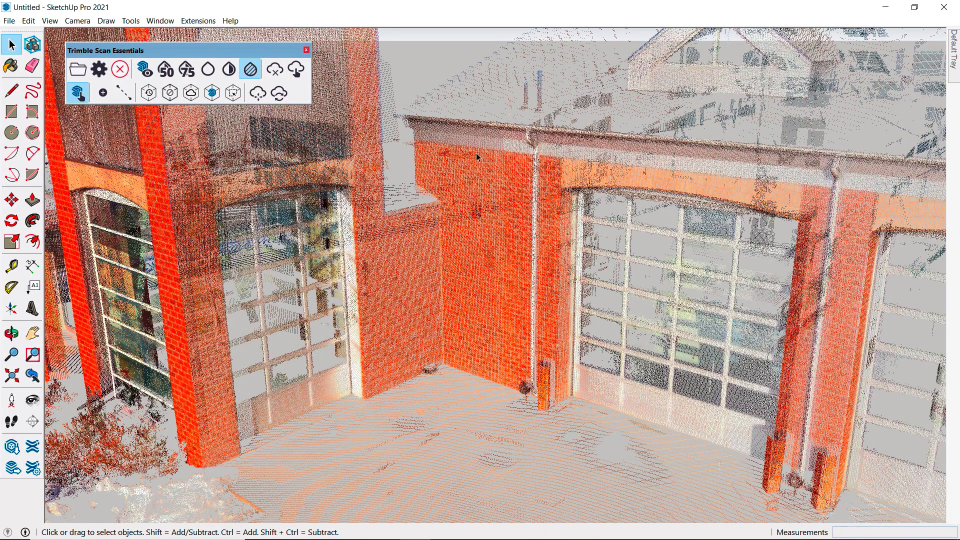
pyautogui.moveTo(493, 308)
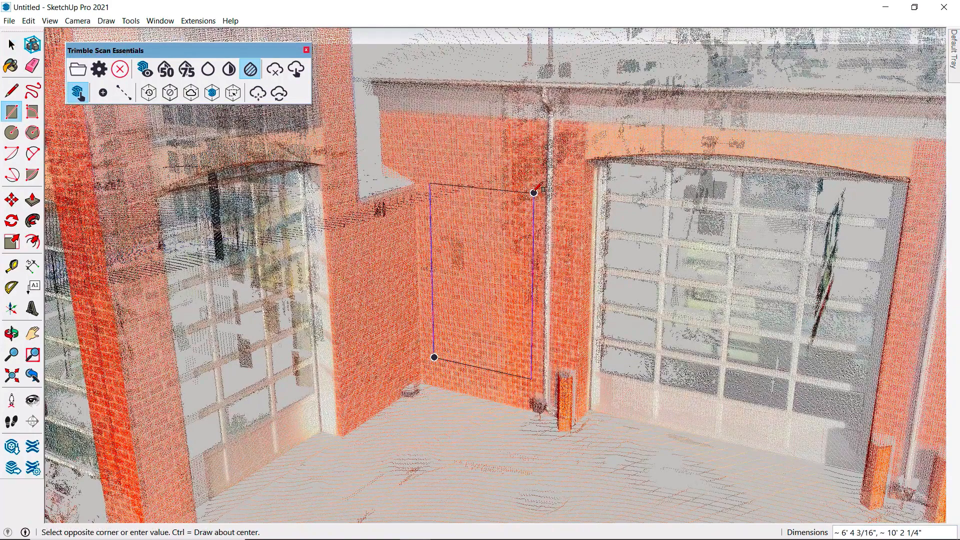
# Step: Finish the wall rectangle and push/pull faces into massing blocks over the bays
pyautogui.click(532, 193)
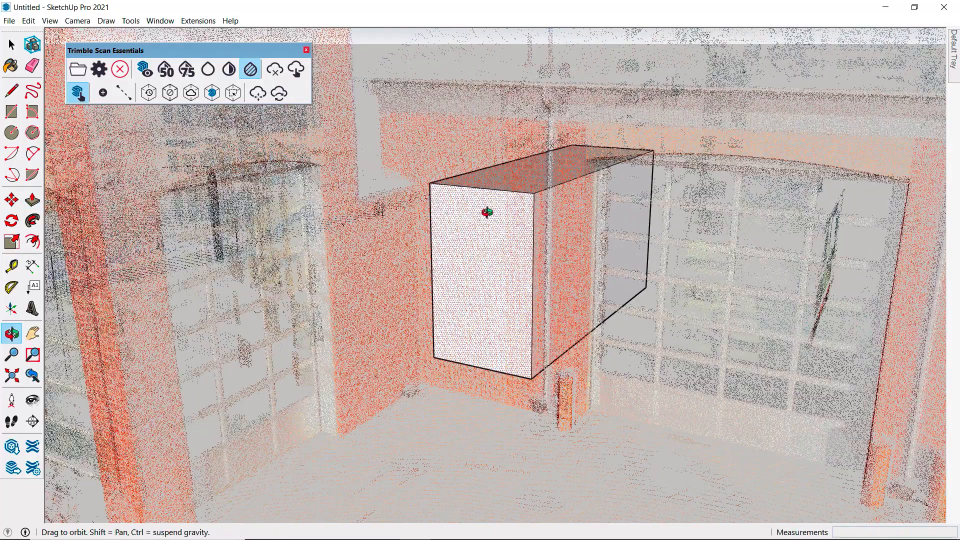
pyautogui.click(33, 199)
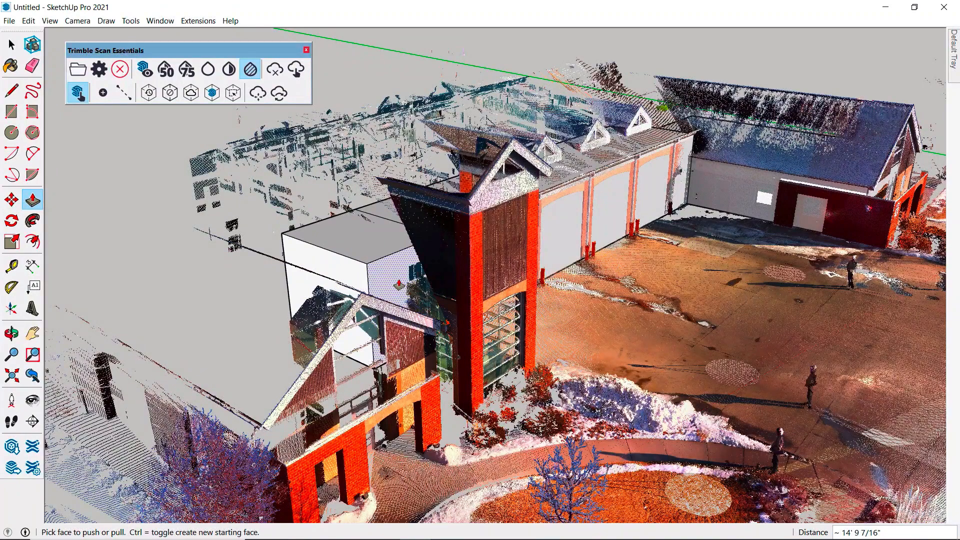
pyautogui.moveTo(398, 283); pyautogui.dragTo(502, 329)
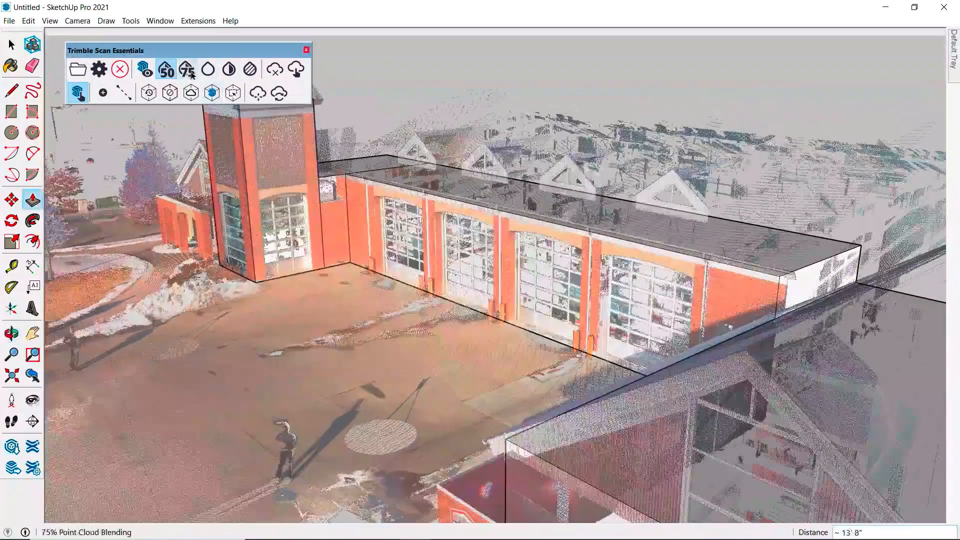
# Step: Try 75% blending, then enable occlusion so massing blocks hide scan points
pyautogui.click(187, 68)
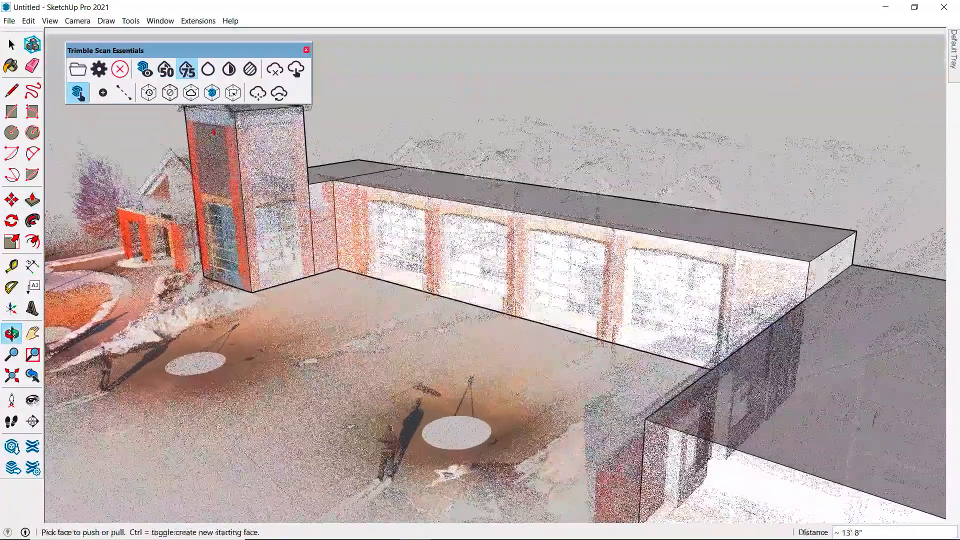
pyautogui.click(250, 68)
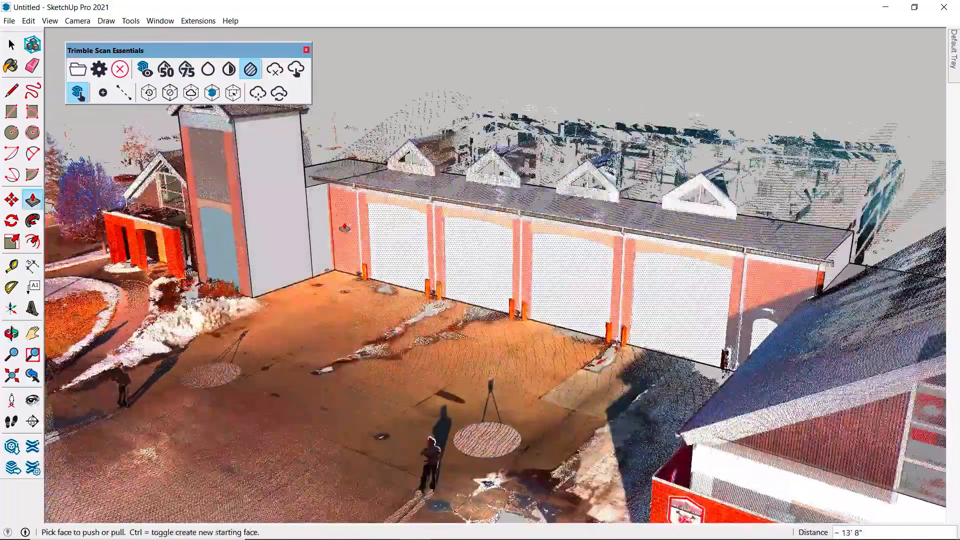
pyautogui.click(278, 93)
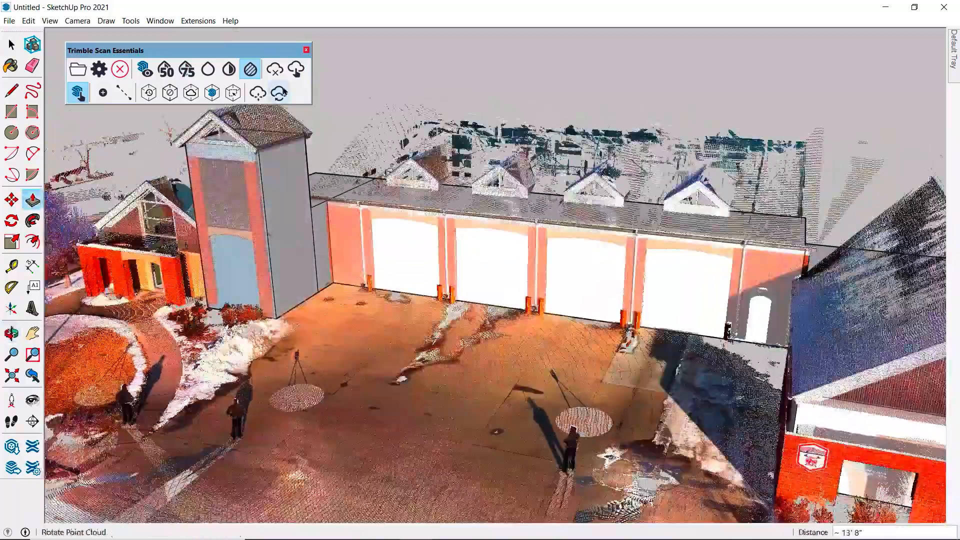
pyautogui.moveTo(296, 68)
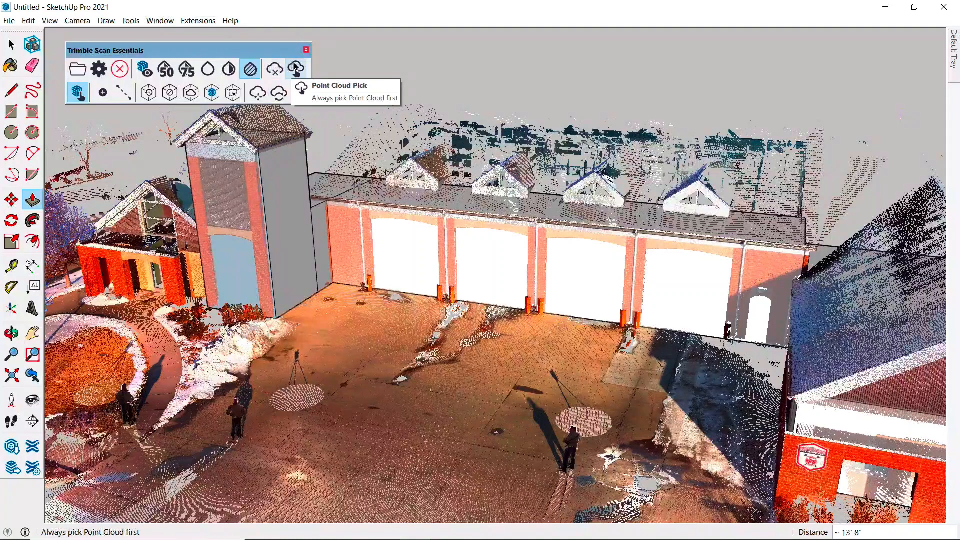
pyautogui.moveTo(78, 92)
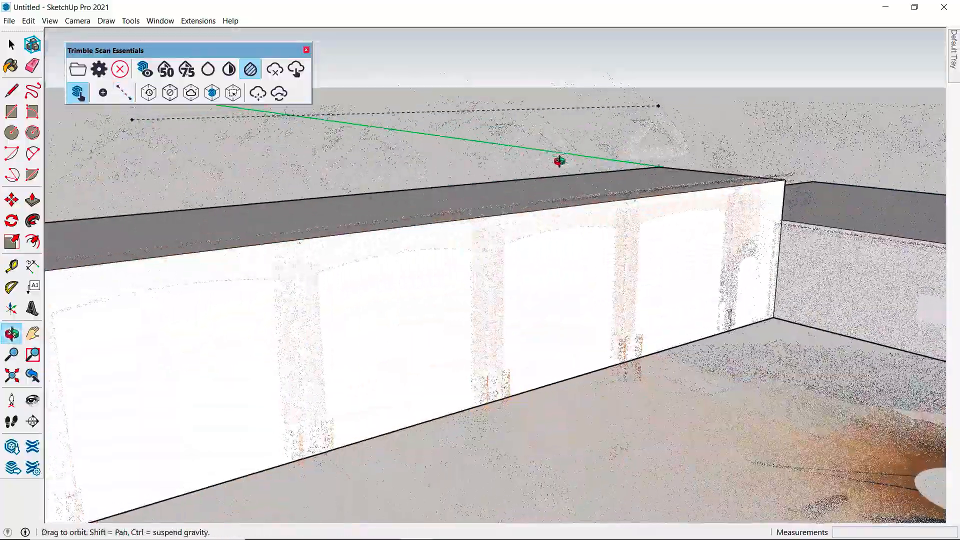
pyautogui.click(125, 92)
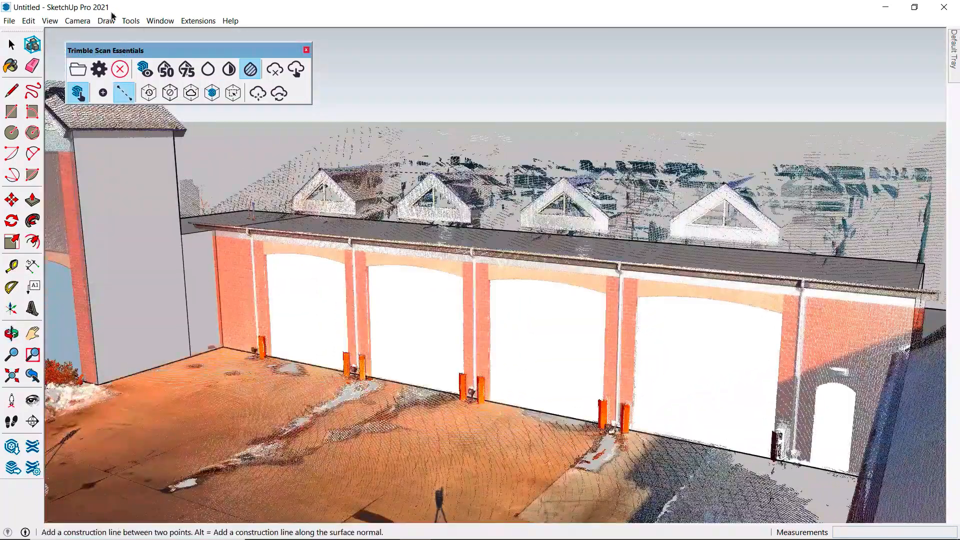
pyautogui.click(28, 20)
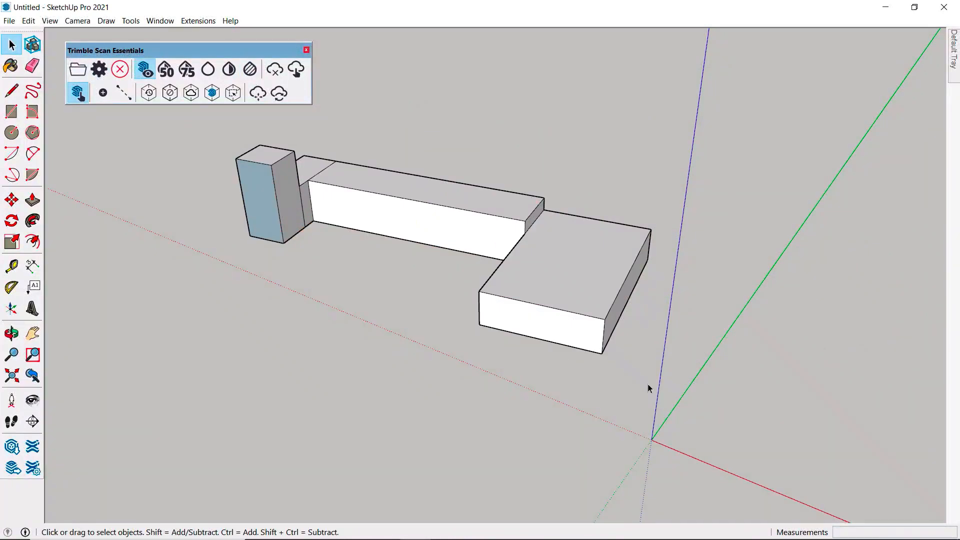
# Step: Place the axes origin at the tall block's base corner
pyautogui.click(11, 308)
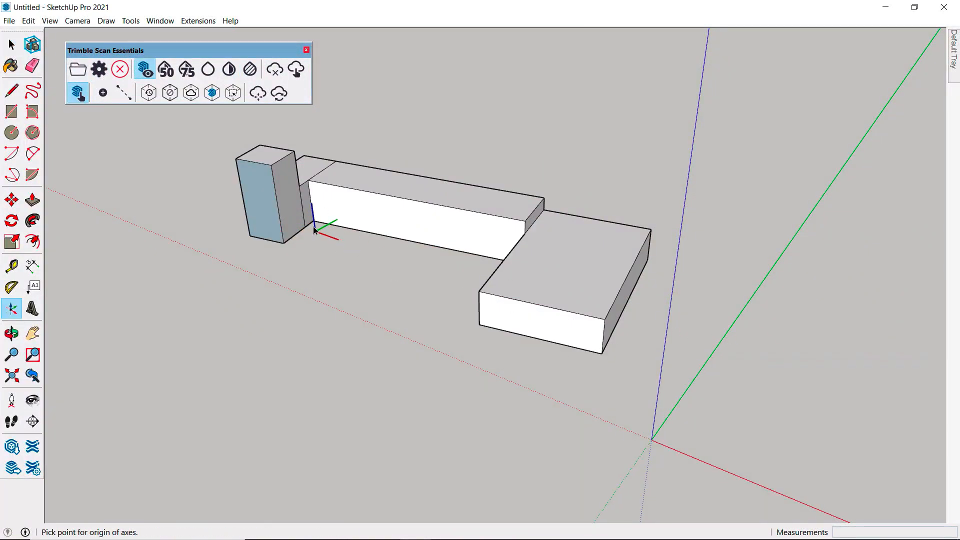
pyautogui.click(311, 221)
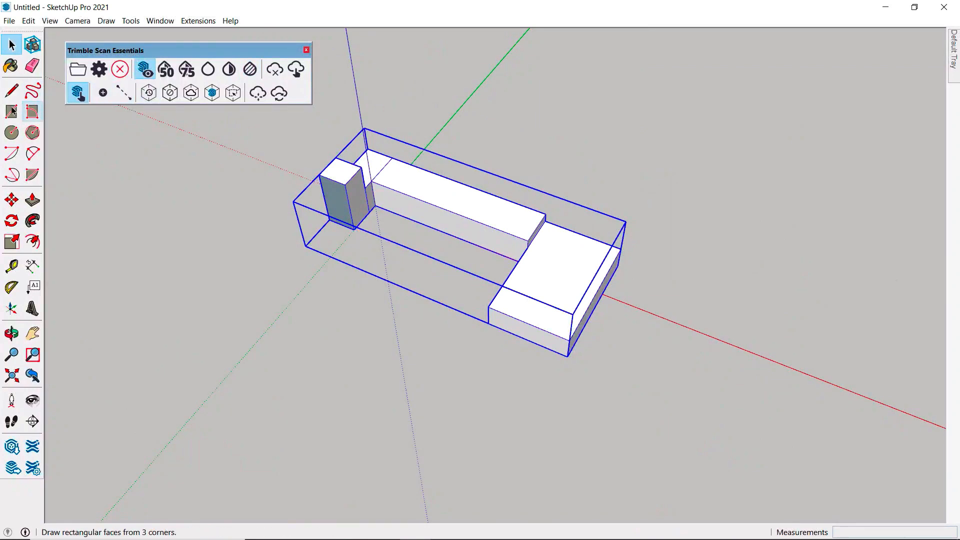
# Step: Draw a rectangle around all the massing blocks and push/pull it into an enclosing box
pyautogui.click(11, 110)
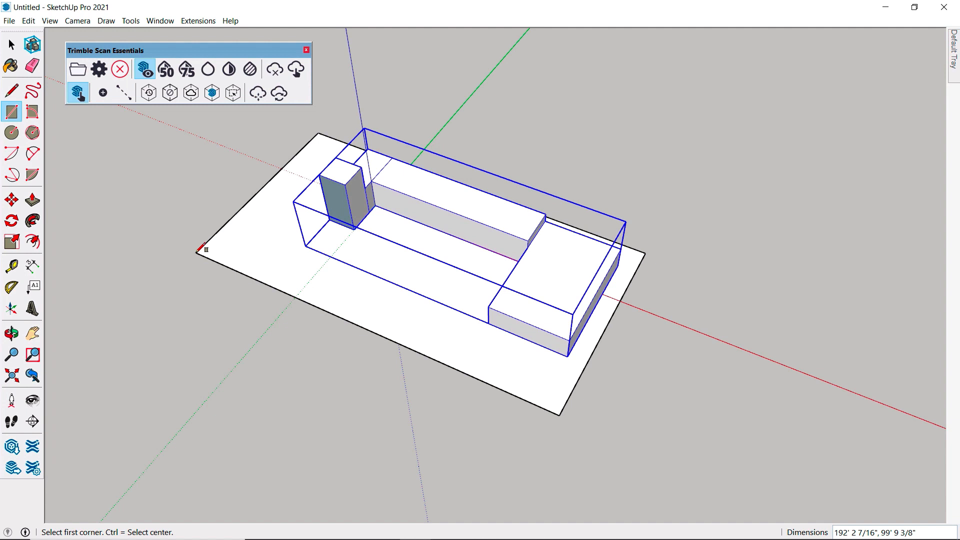
pyautogui.click(33, 199)
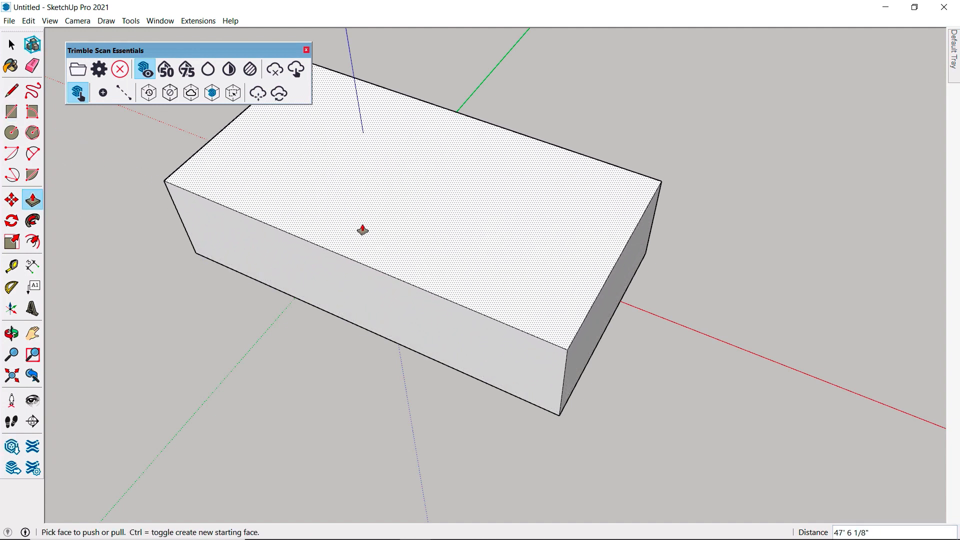
pyautogui.click(11, 44)
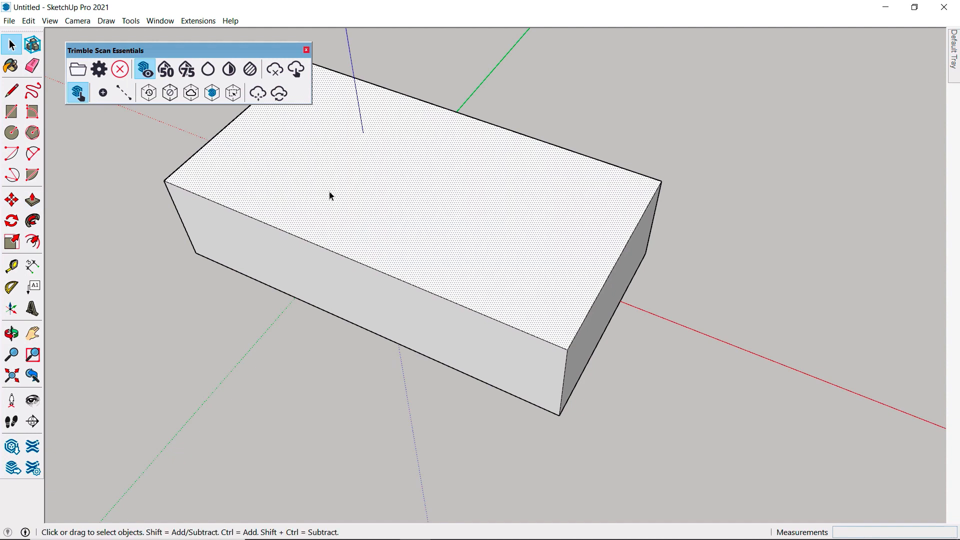
# Step: Select the box, create a clipping box from the selection, then delete the helper box
pyautogui.click(330, 196)
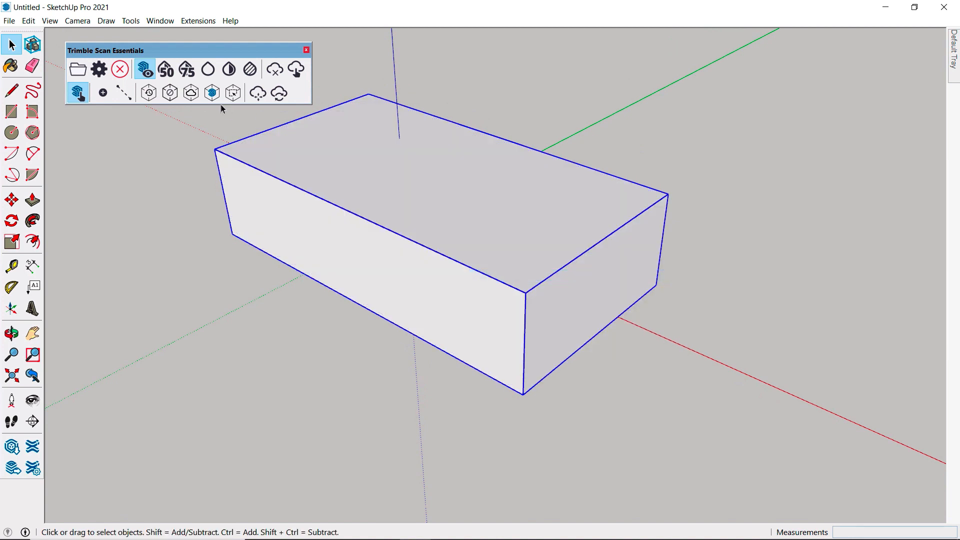
pyautogui.moveTo(211, 92)
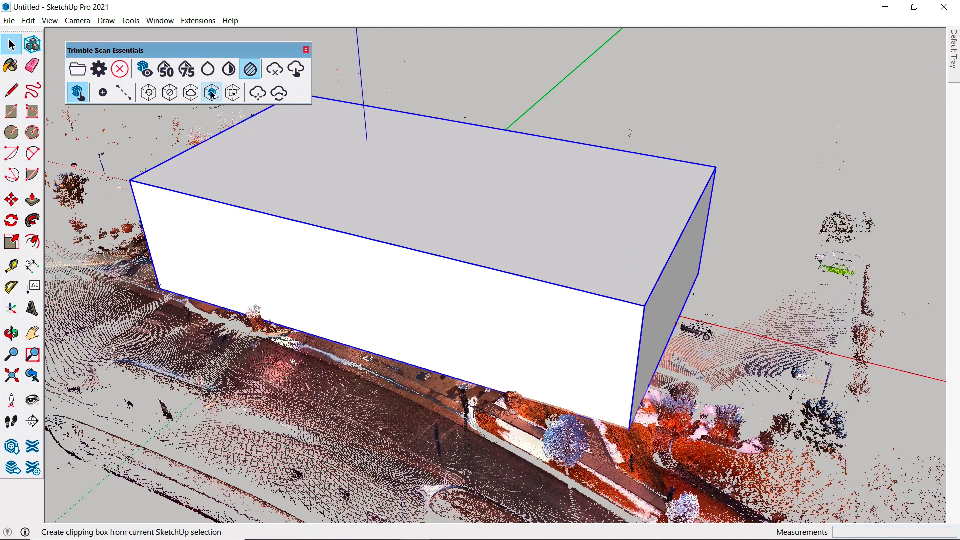
pyautogui.click(211, 93)
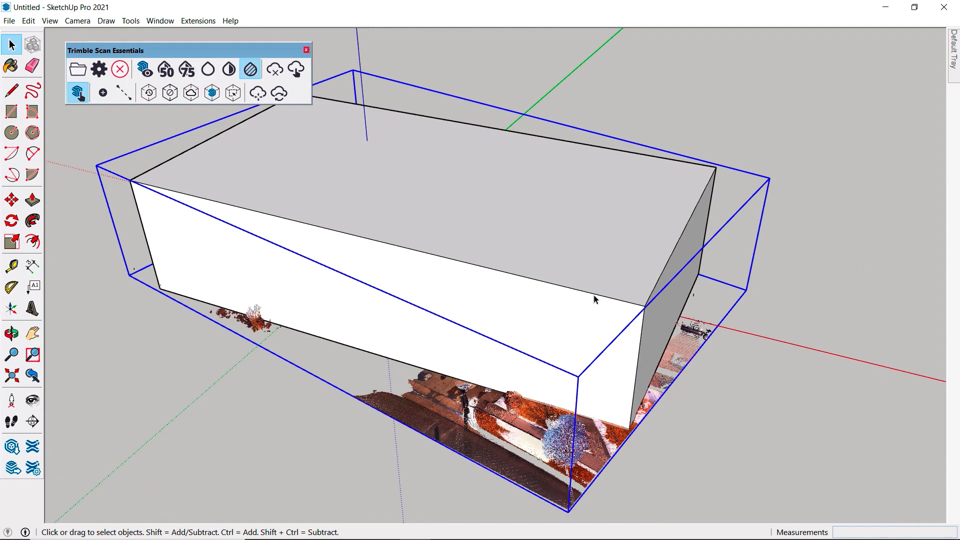
pyautogui.moveTo(593, 299); pyautogui.dragTo(469, 302)
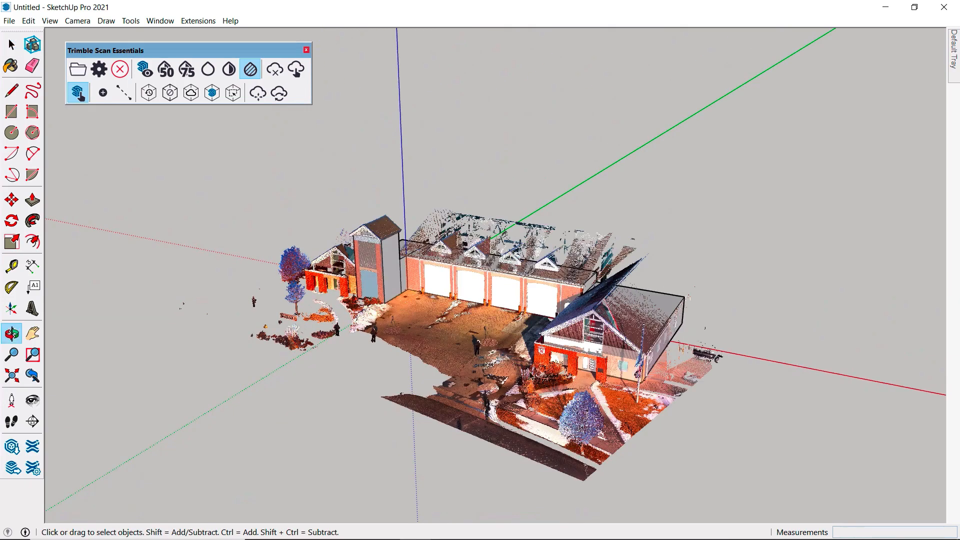
# Step: Move the point cloud off the massing blocks and rotate it into a new position
pyautogui.click(11, 199)
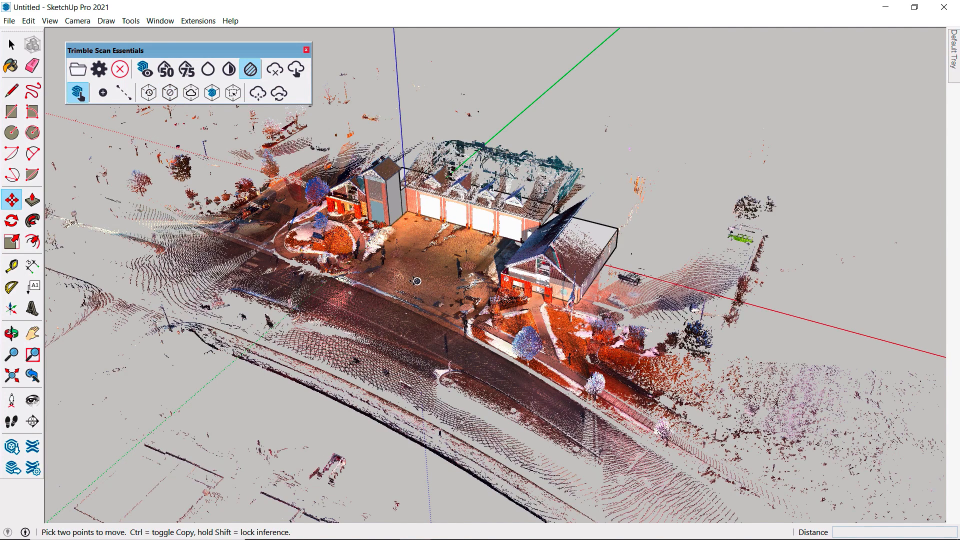
pyautogui.click(11, 44)
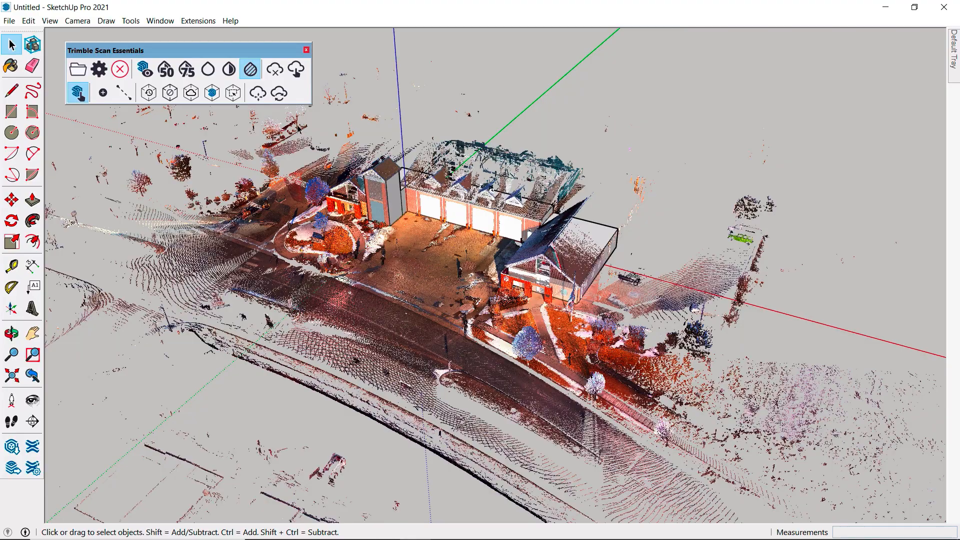
pyautogui.click(11, 200)
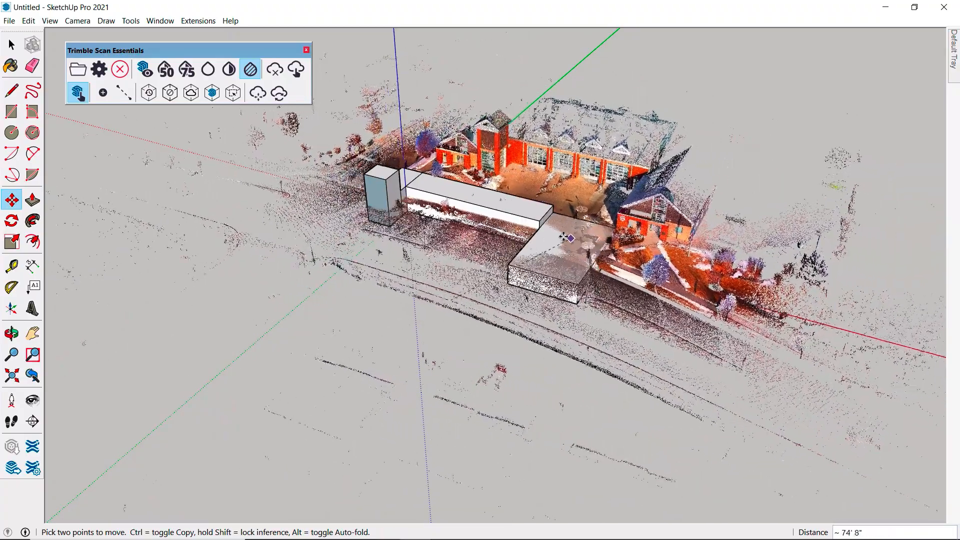
pyautogui.click(278, 93)
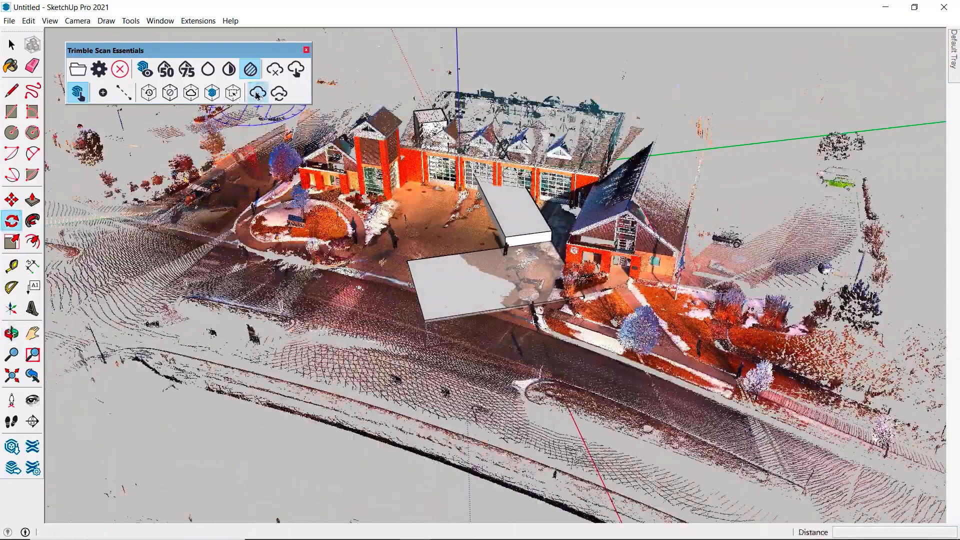
pyautogui.click(11, 199)
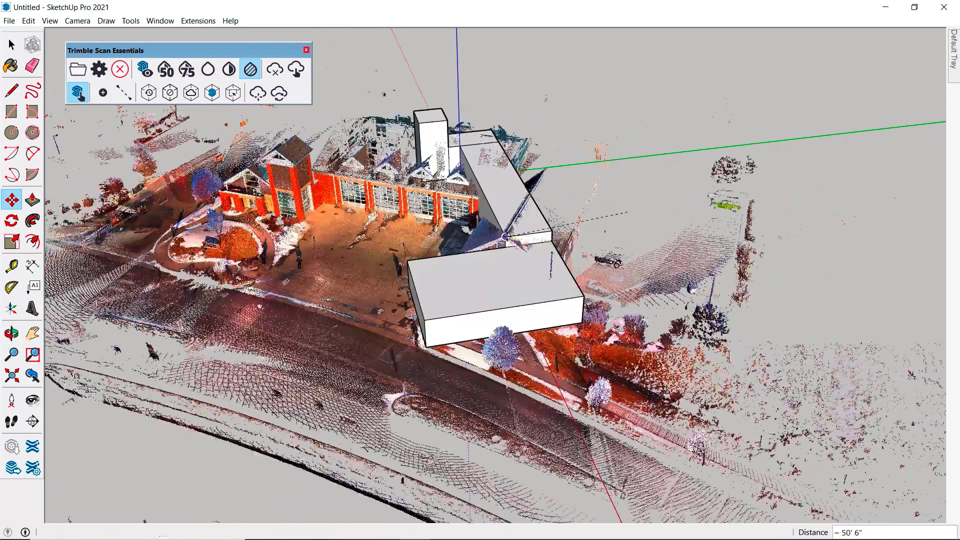
pyautogui.click(98, 69)
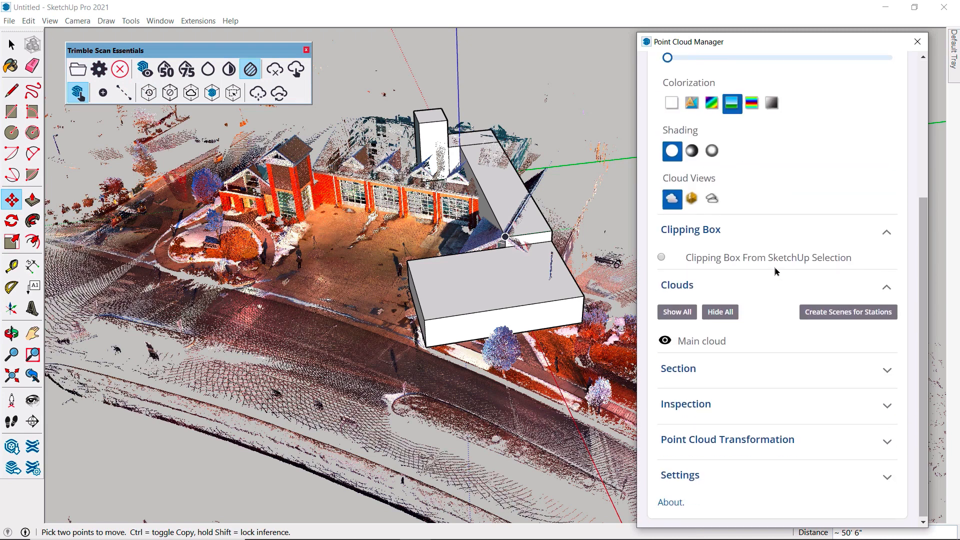
# Step: Reset the point cloud's transformation to undo its move and rotation
pyautogui.click(726, 439)
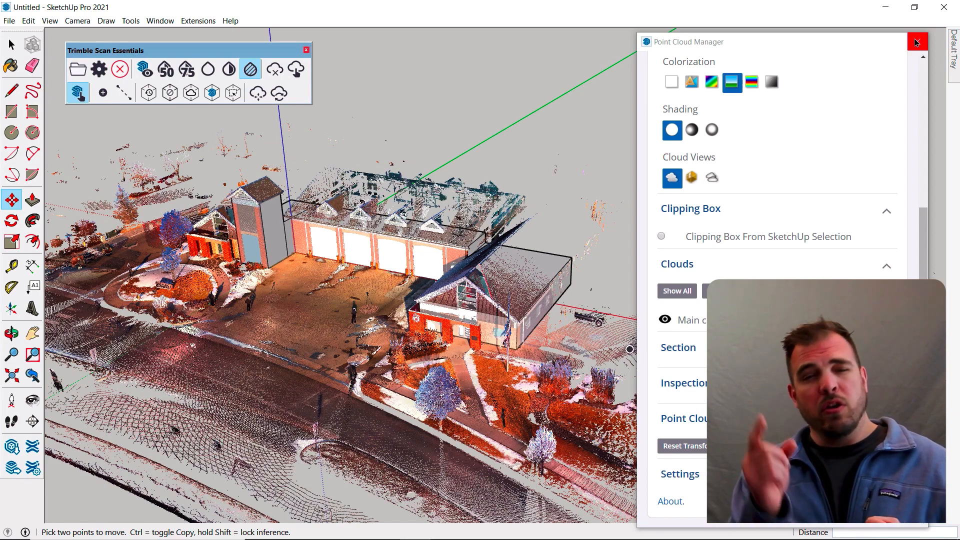
# Step: Close the Point Cloud Manager and briefly try the Line and Move tools near the annex
pyautogui.click(916, 42)
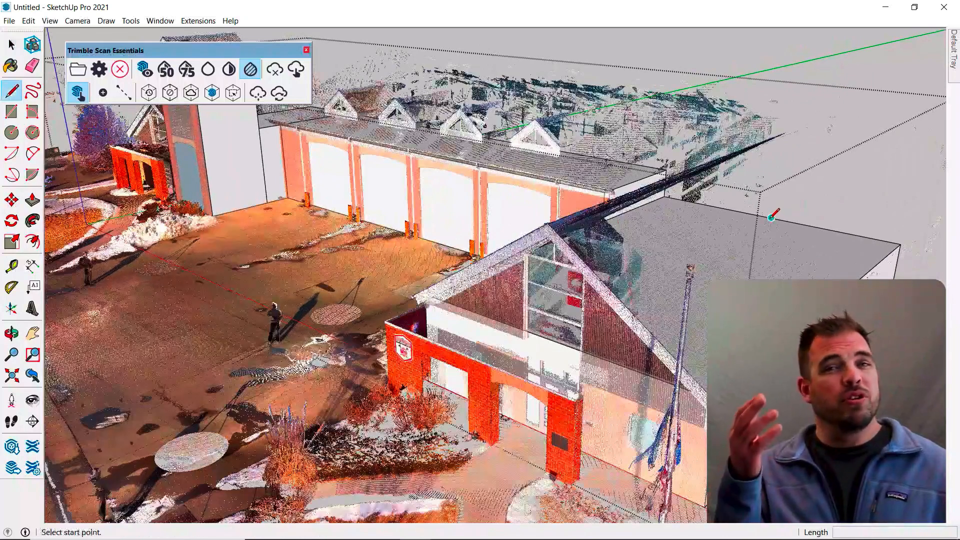
pyautogui.click(771, 218)
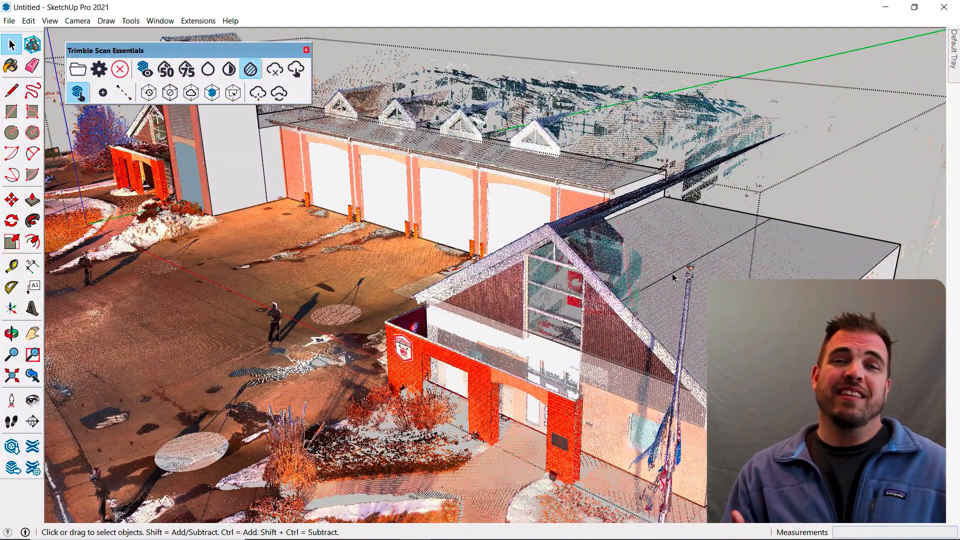
pyautogui.click(11, 200)
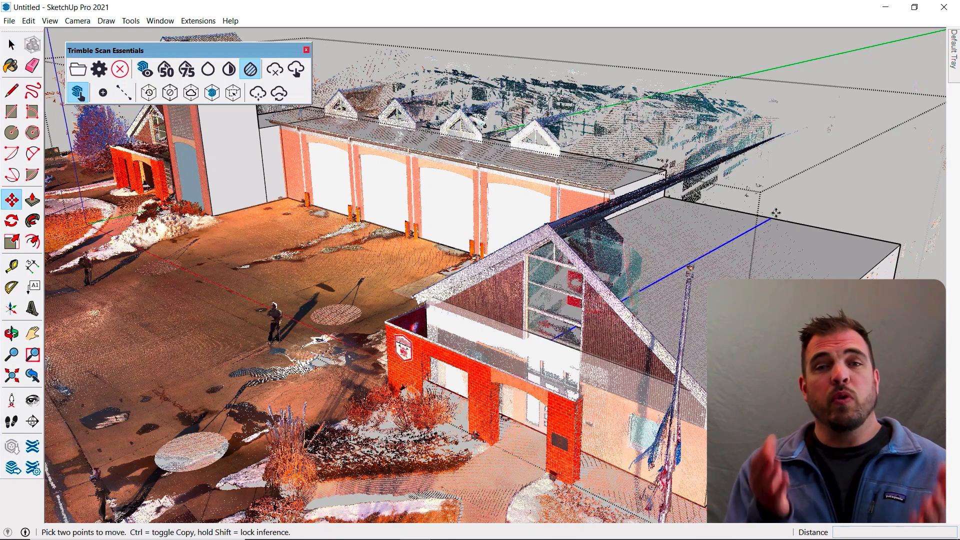